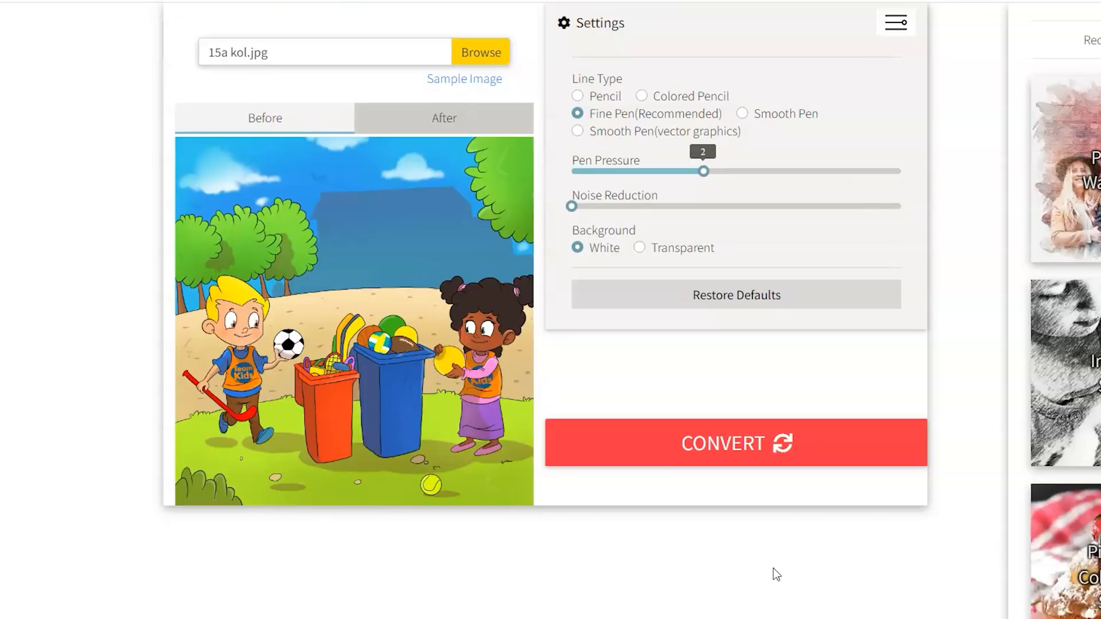
Scroll down the Picture to Line Drawing page to the image upload area
left_click(735, 443)
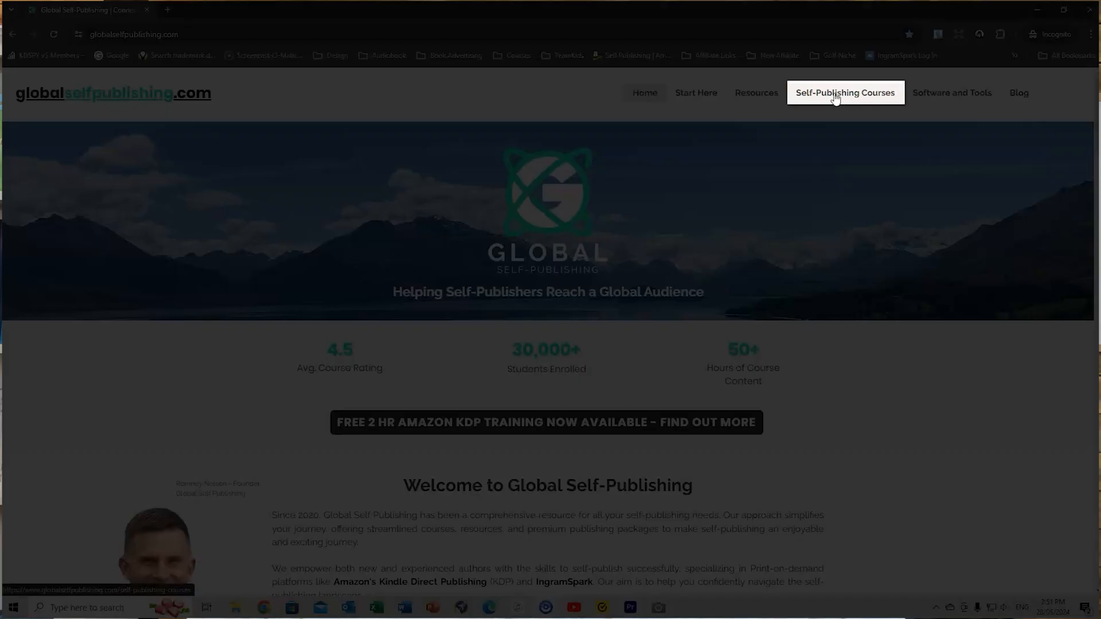
left_click(845, 92)
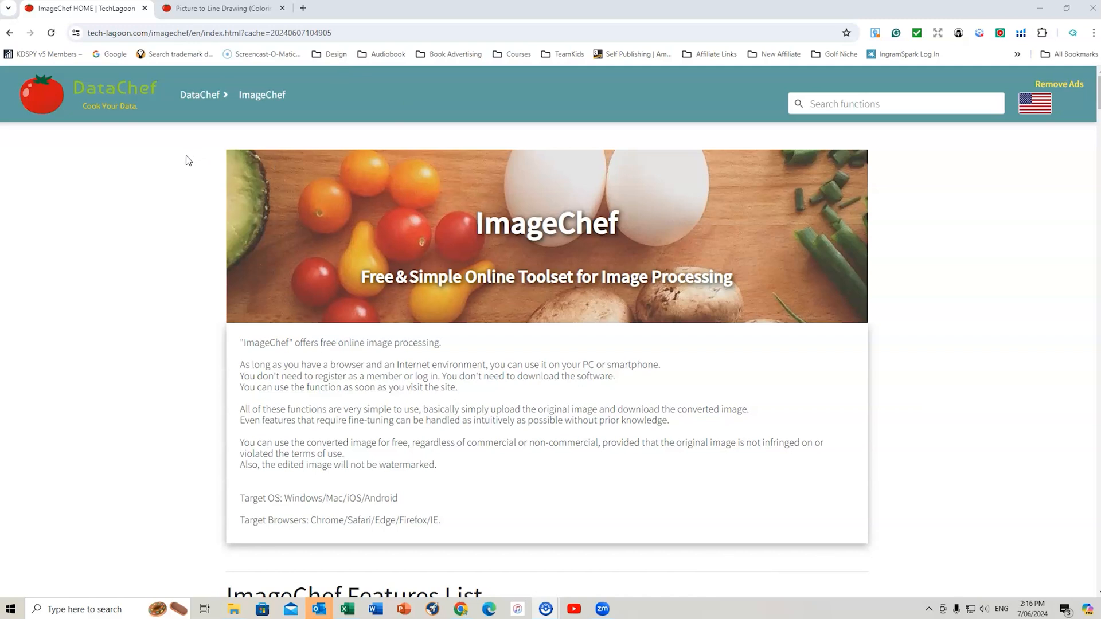
scroll("down", 3)
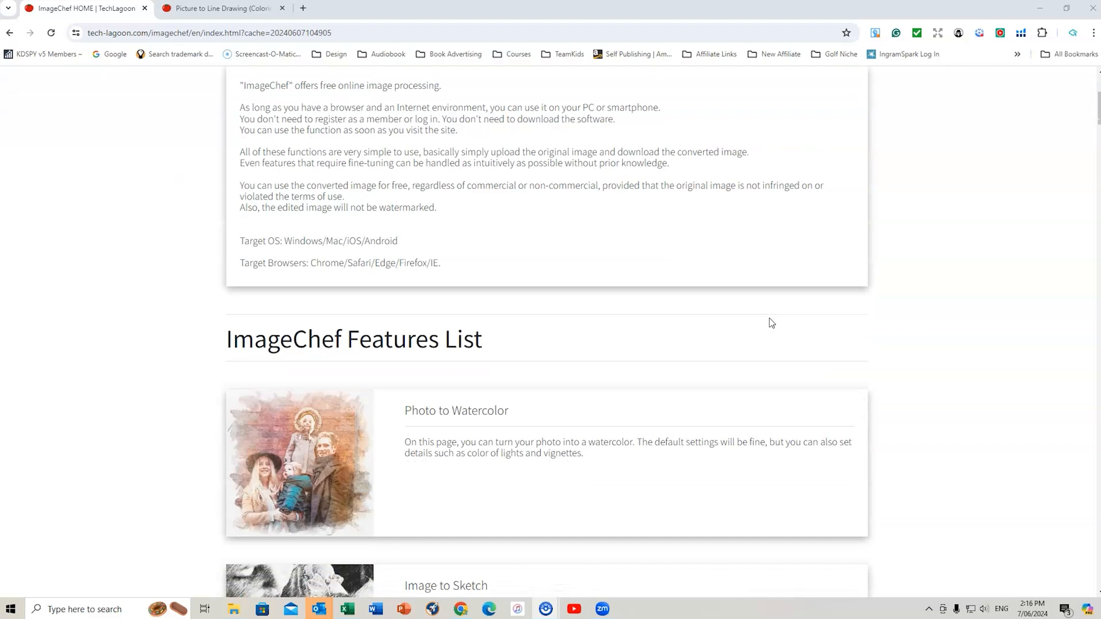
scroll("down", 3)
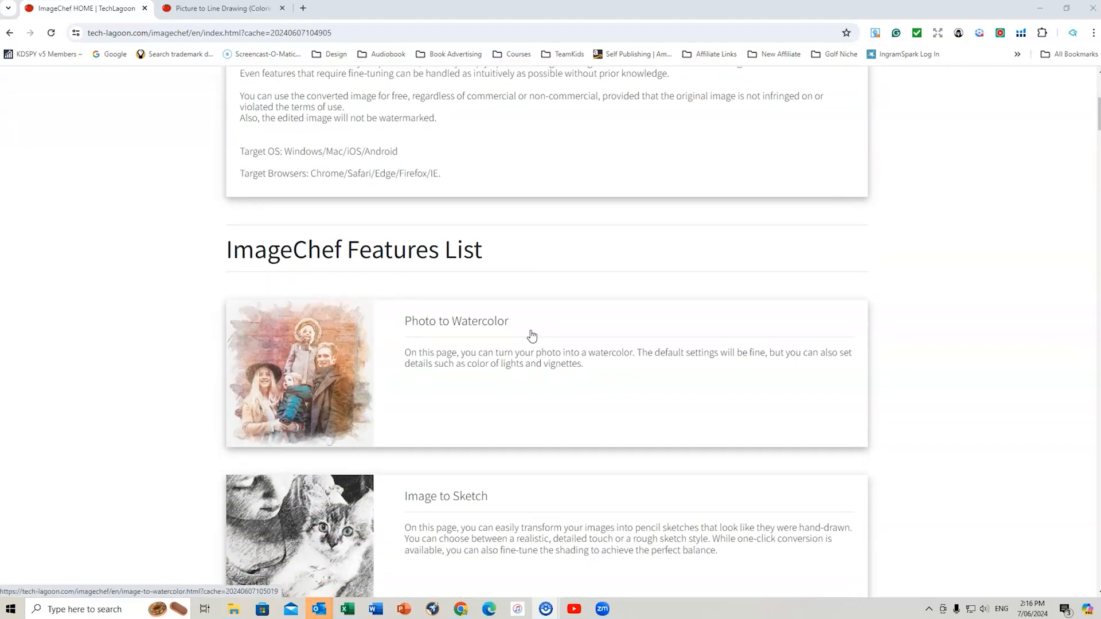
scroll("down", 3)
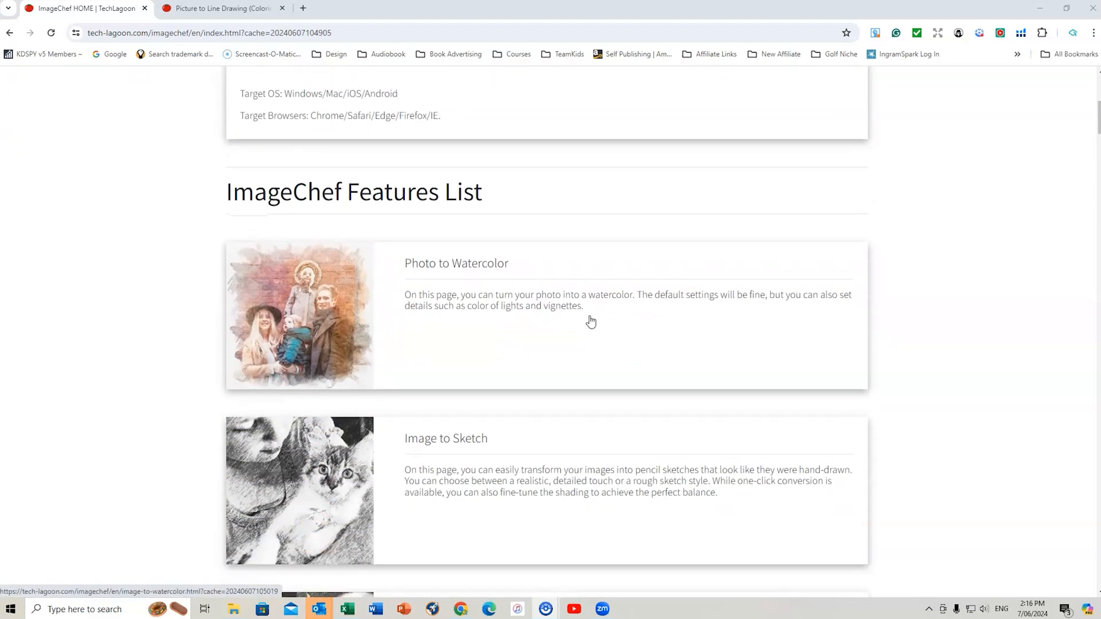
scroll("down", 3)
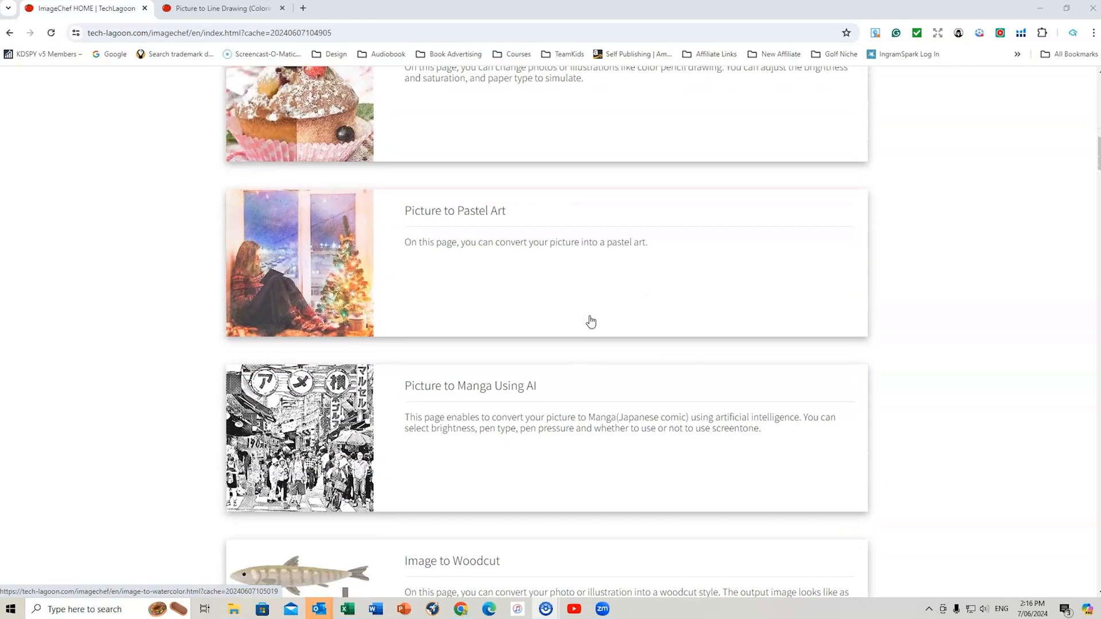
scroll("down", 3)
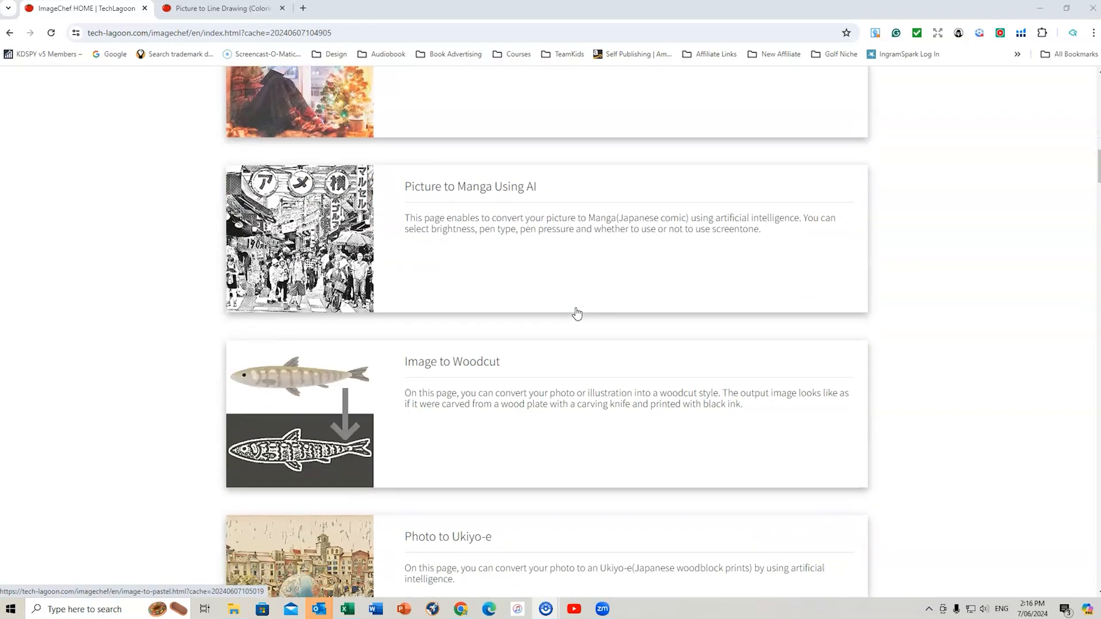
scroll("down", 3)
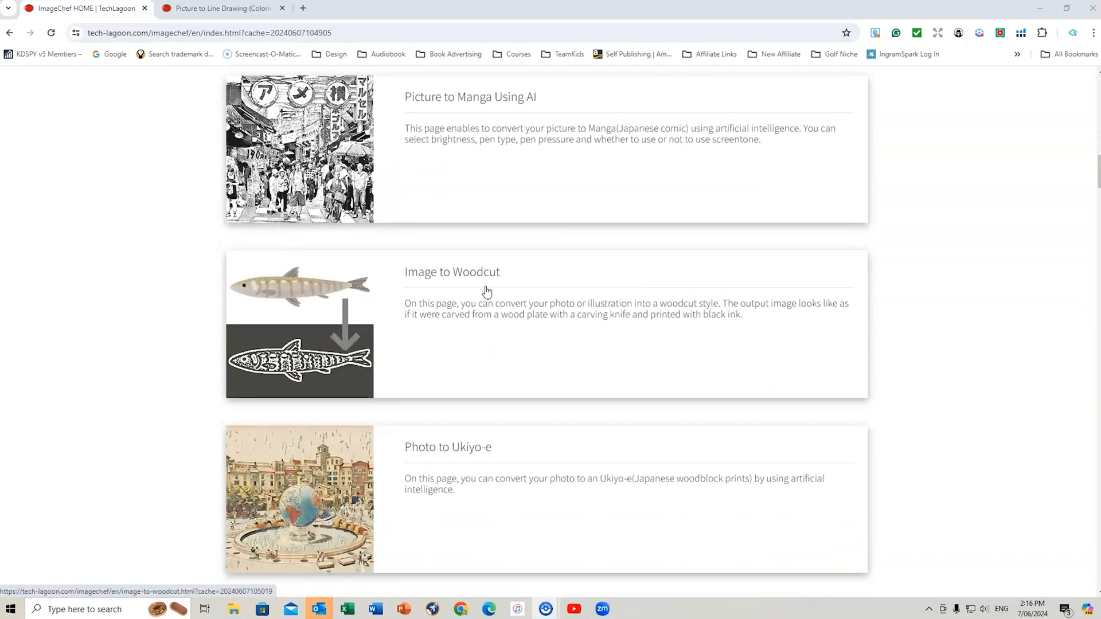
scroll("down", 3)
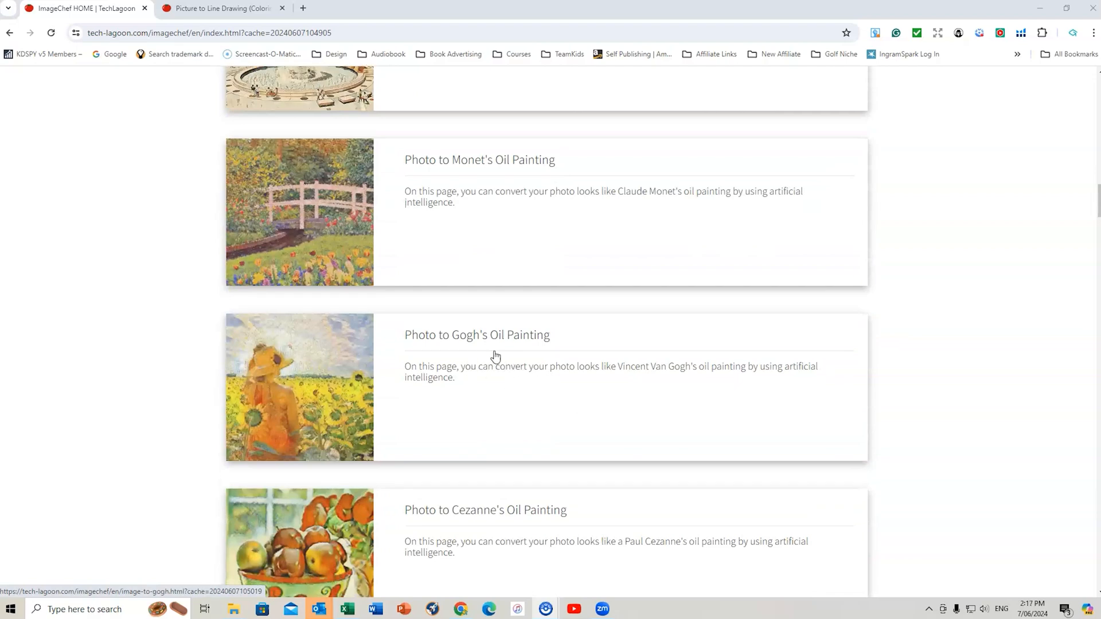
scroll("down", 3)
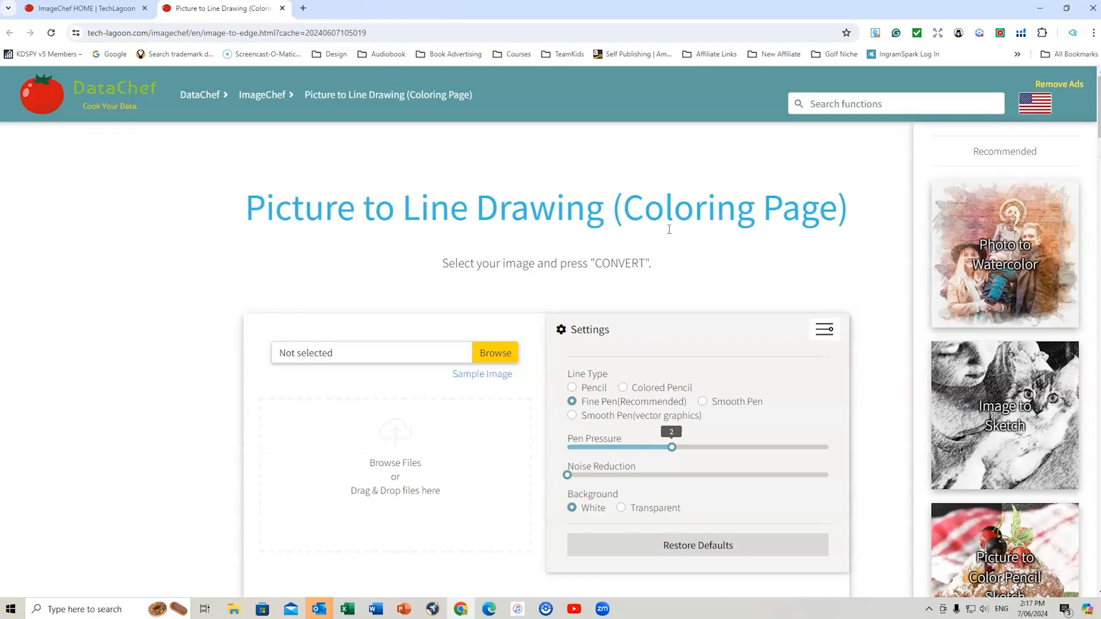
scroll("down", 3)
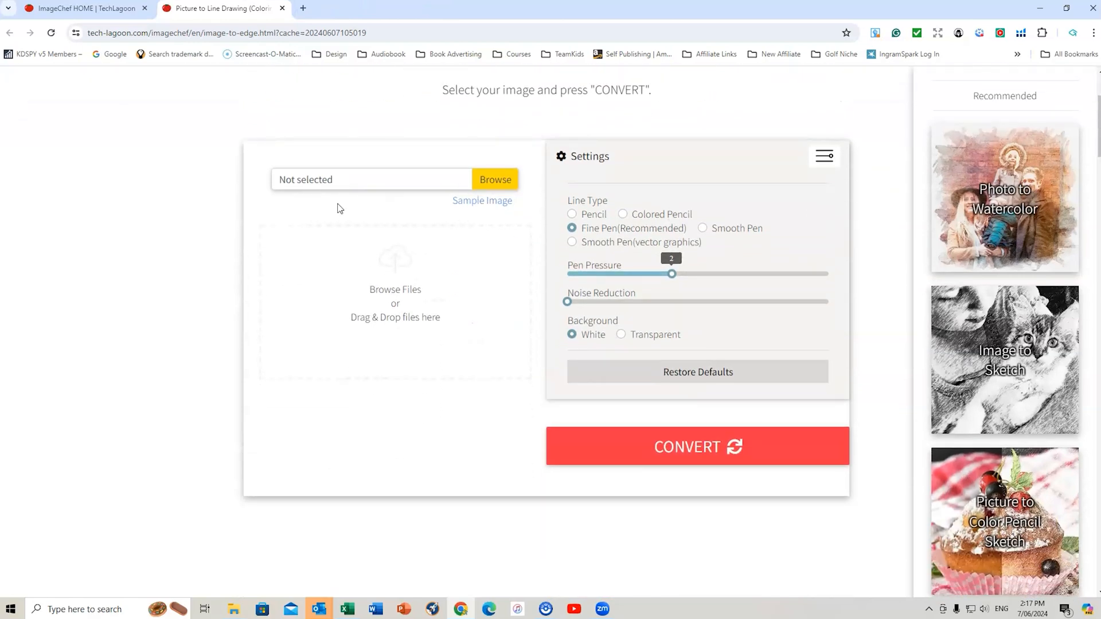
mouse_move(452, 248)
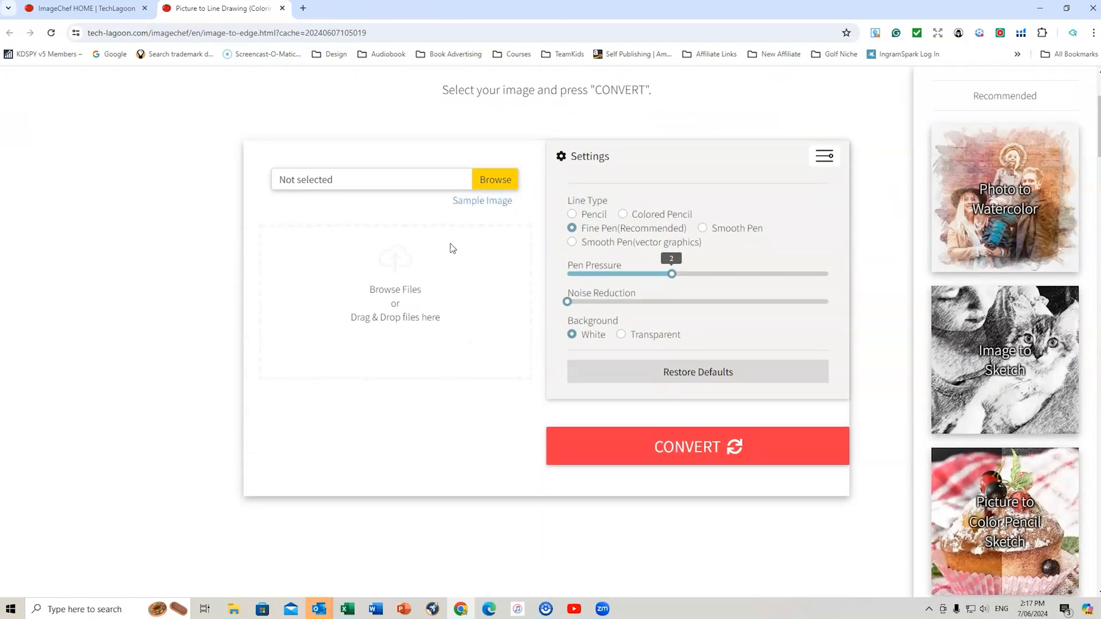
Browse for Illustration 1.jpg and open it in the converter
left_click(495, 179)
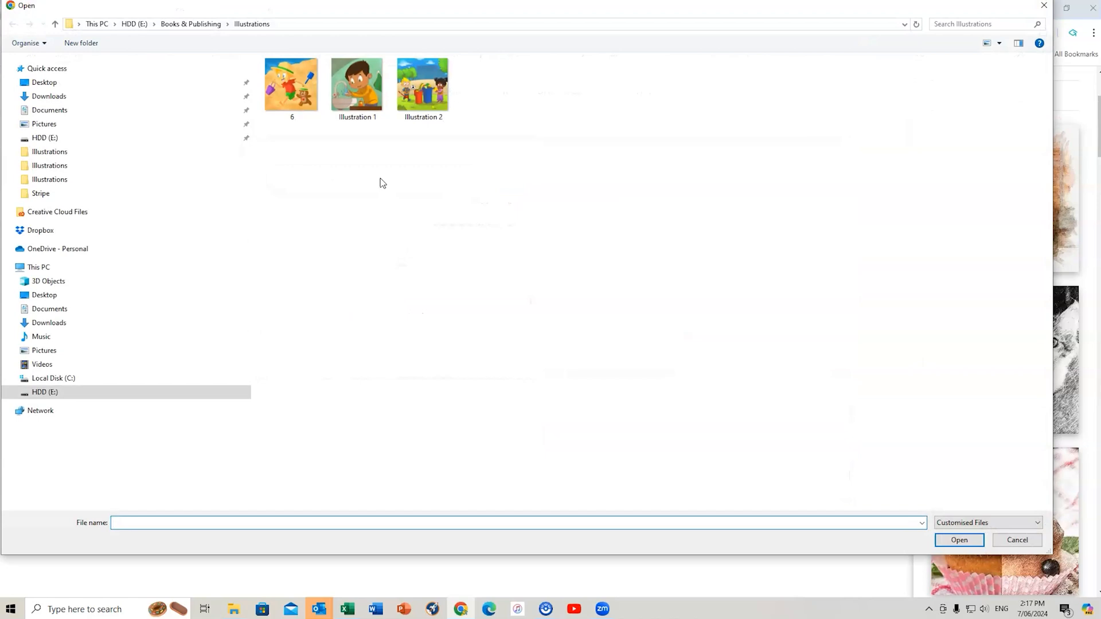
left_click(356, 84)
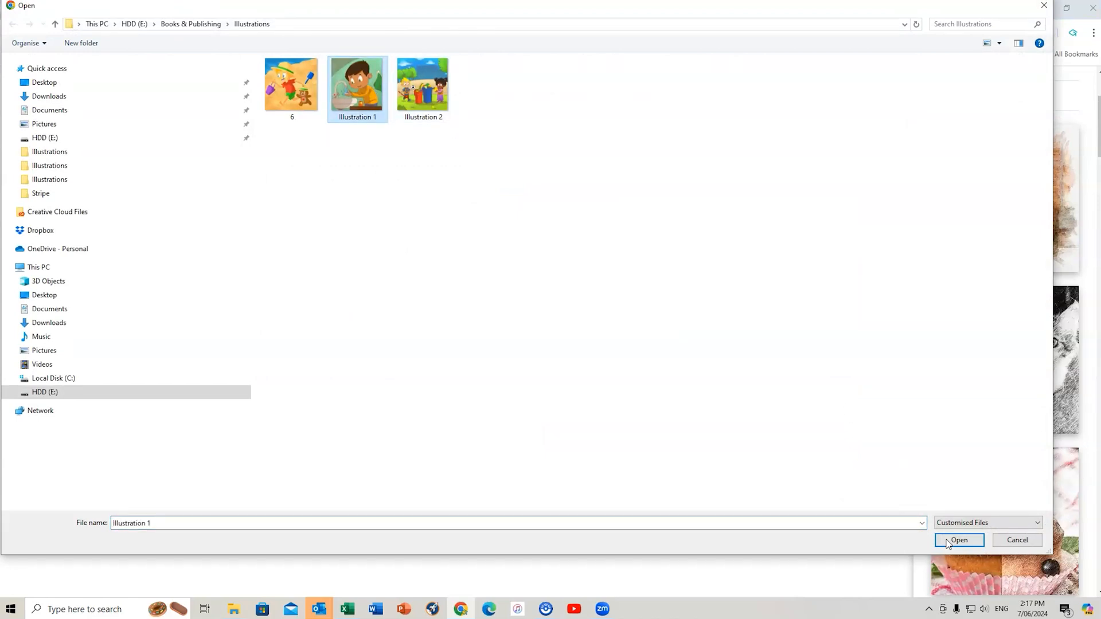
left_click(958, 540)
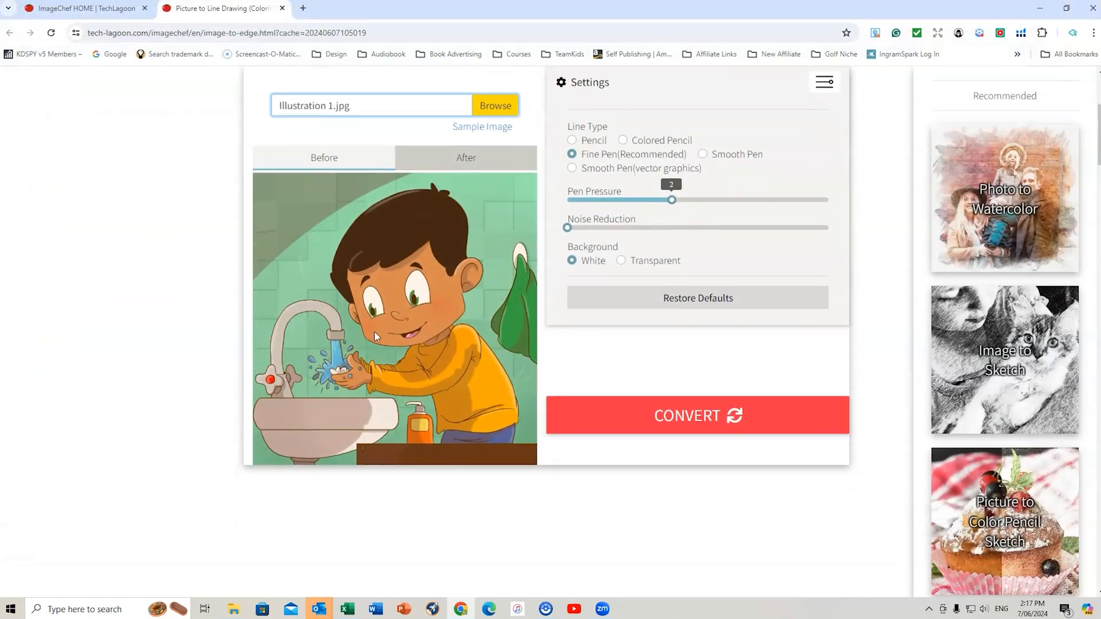
mouse_move(425, 332)
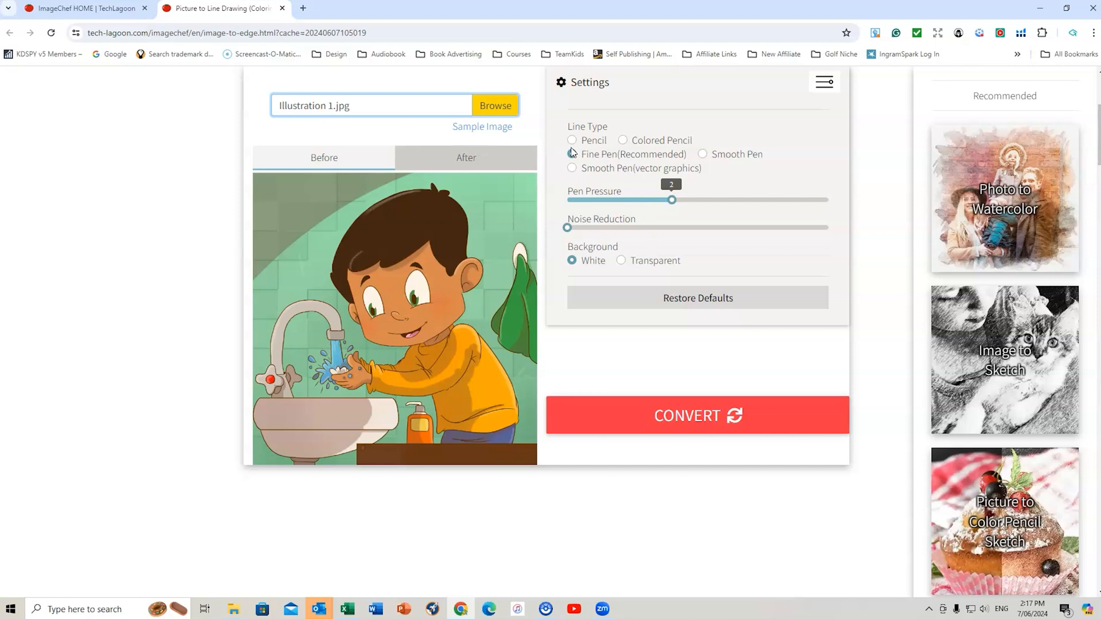
Keep Fine Pen as the line type and convert the boy illustration
left_click(572, 153)
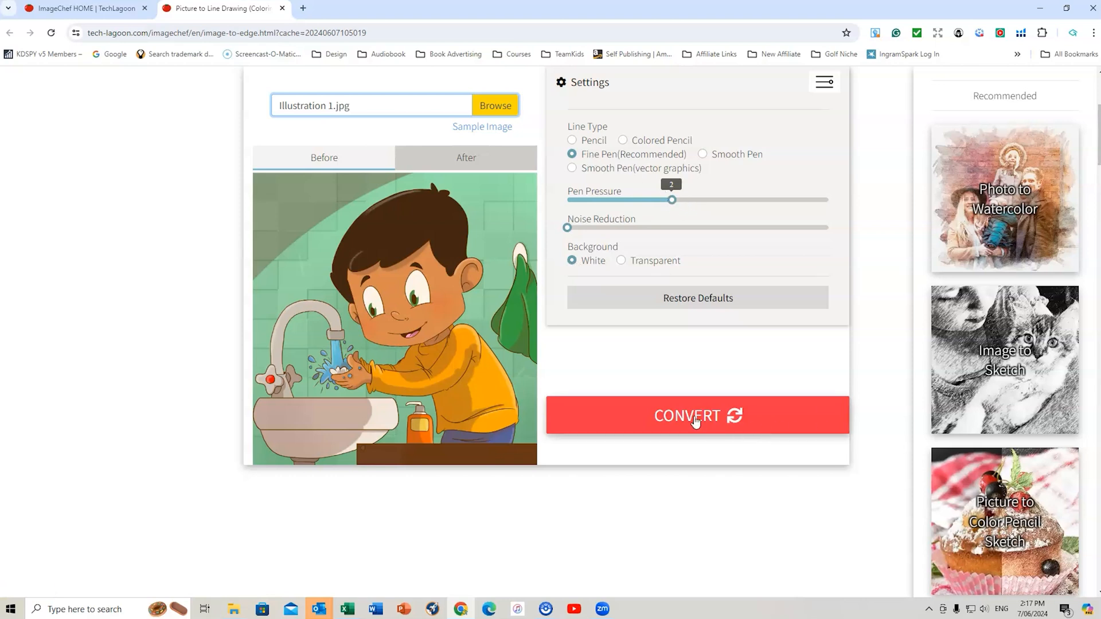
left_click(696, 416)
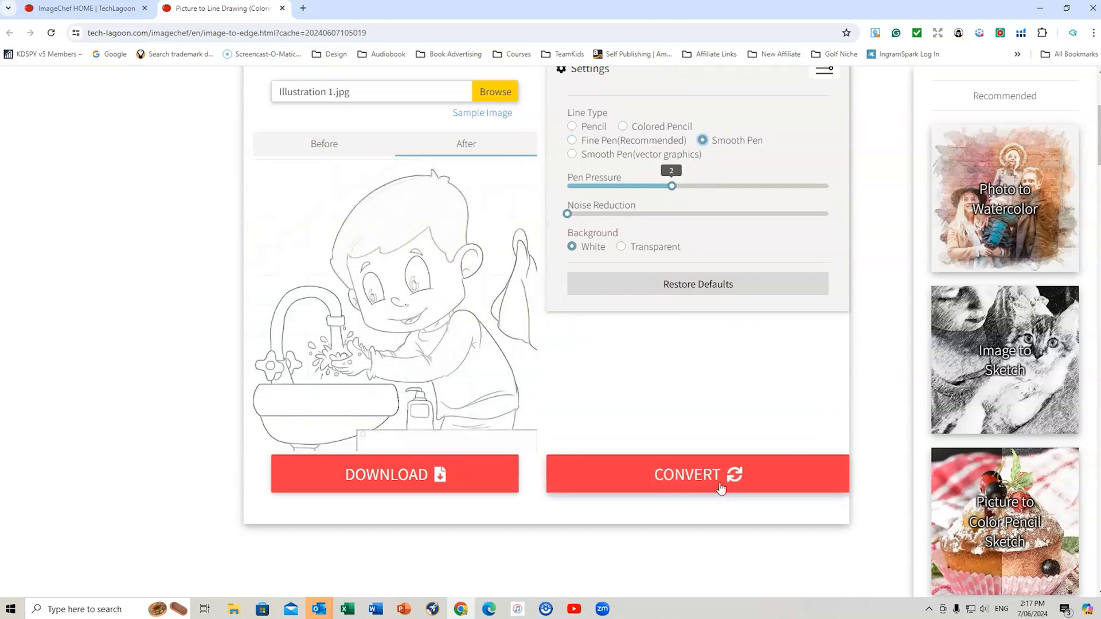
Reconvert with Smooth Pen, download Illustration_1_edge, and open its Downloads folder
left_click(697, 475)
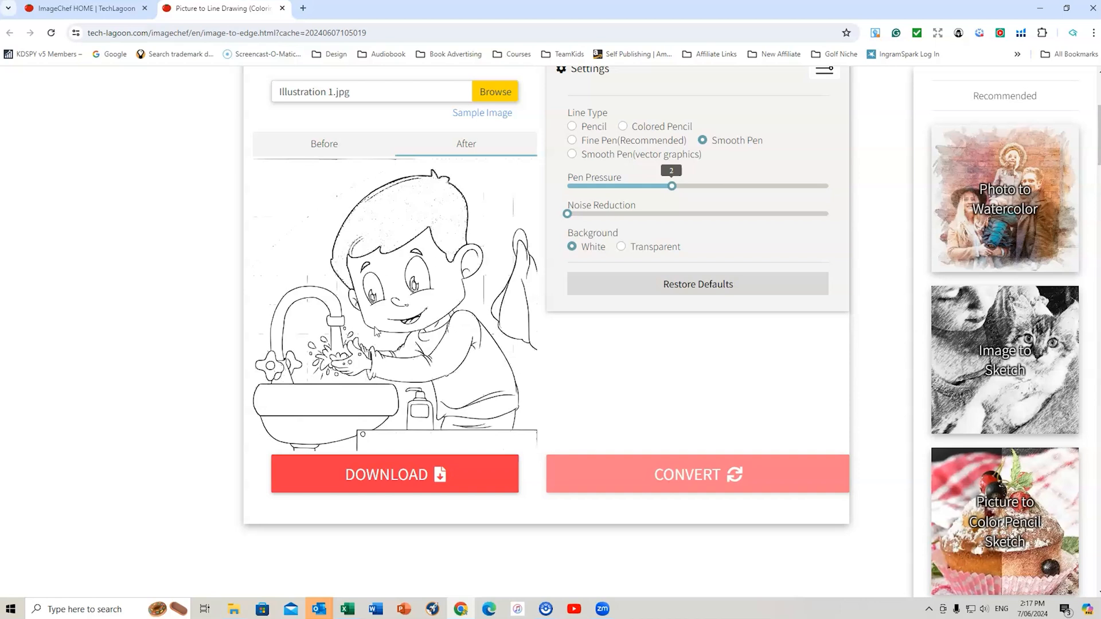
mouse_move(516, 229)
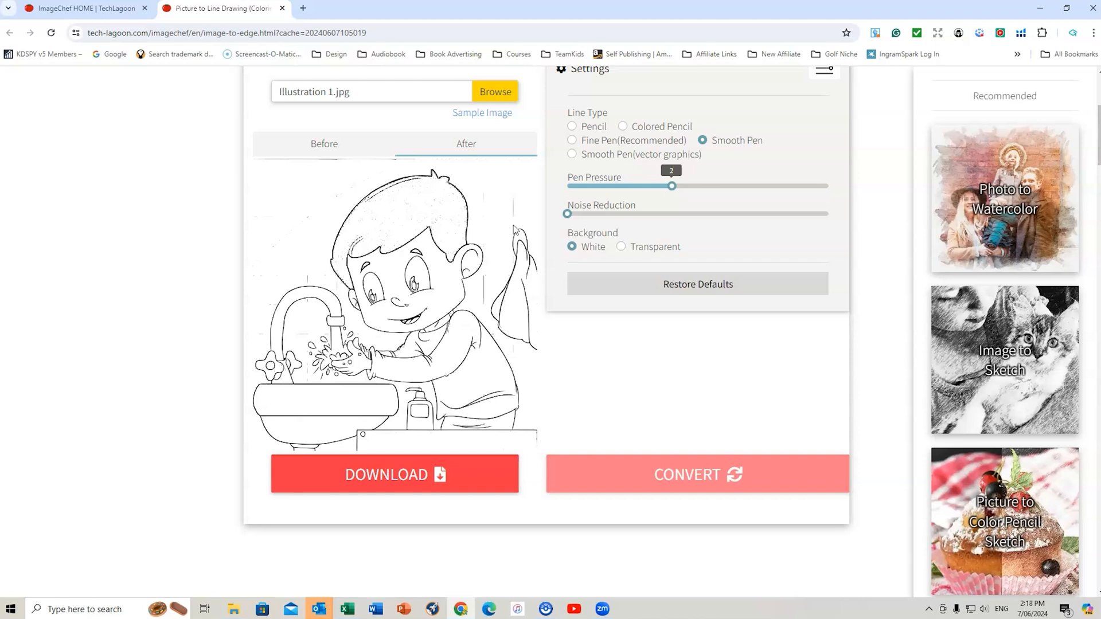
left_click(394, 475)
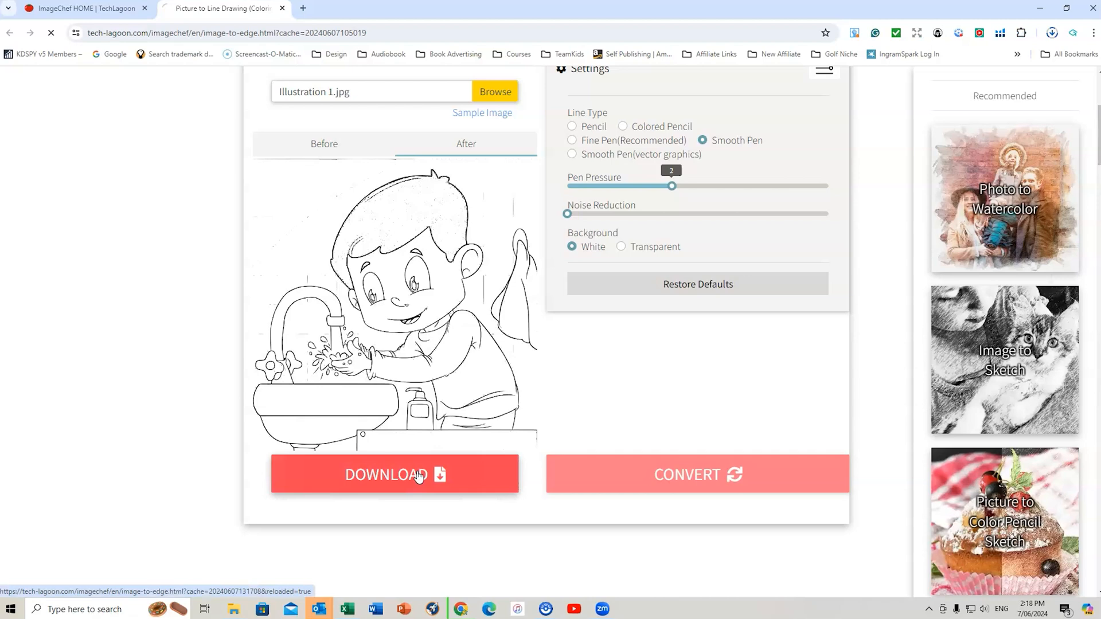
left_click(394, 475)
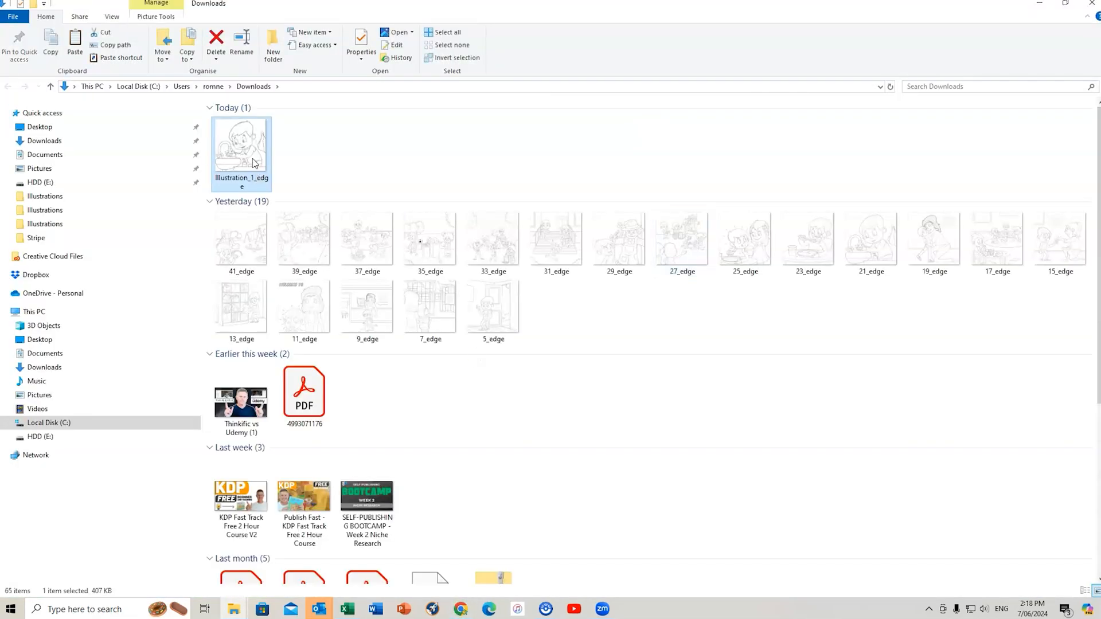
Open Illustration_1_edge.jpg from Downloads in Windows Photos
double_click(241, 147)
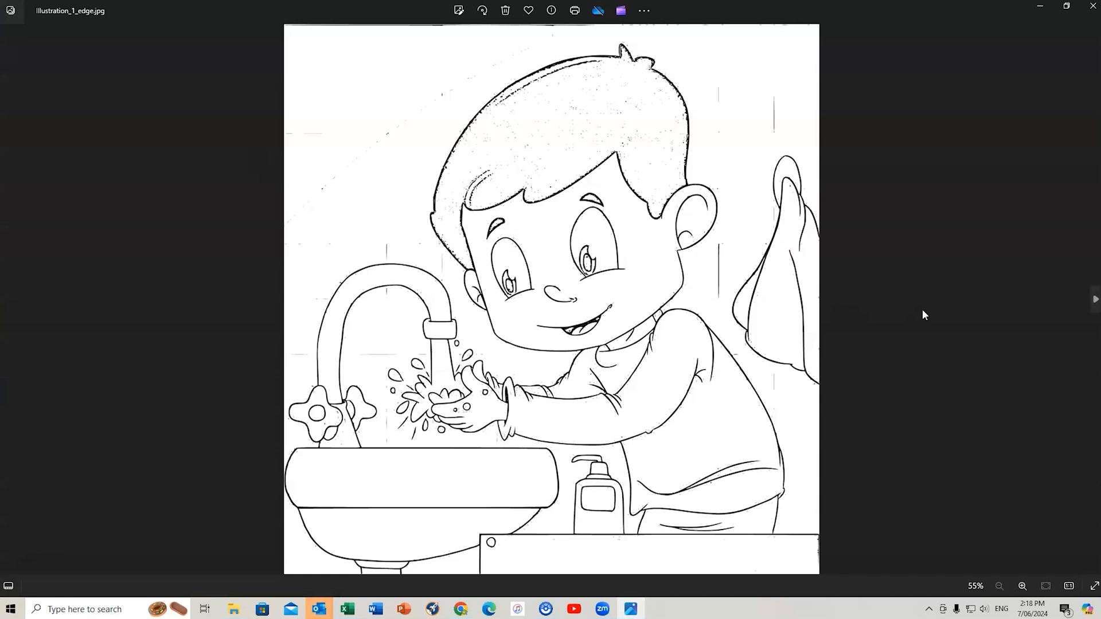
mouse_move(920, 316)
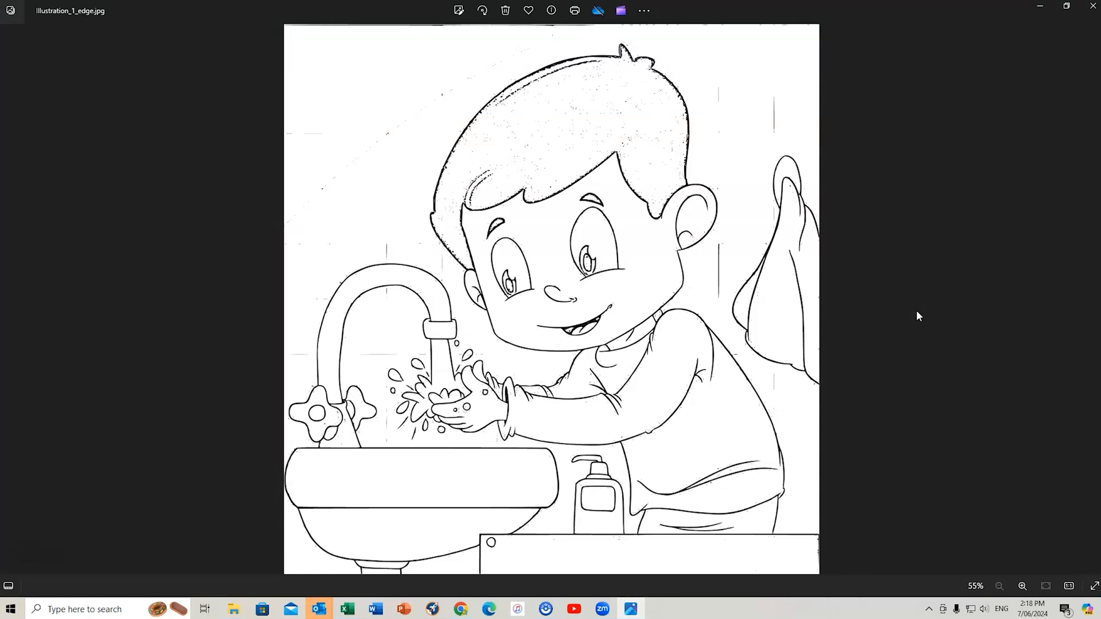
mouse_move(656, 276)
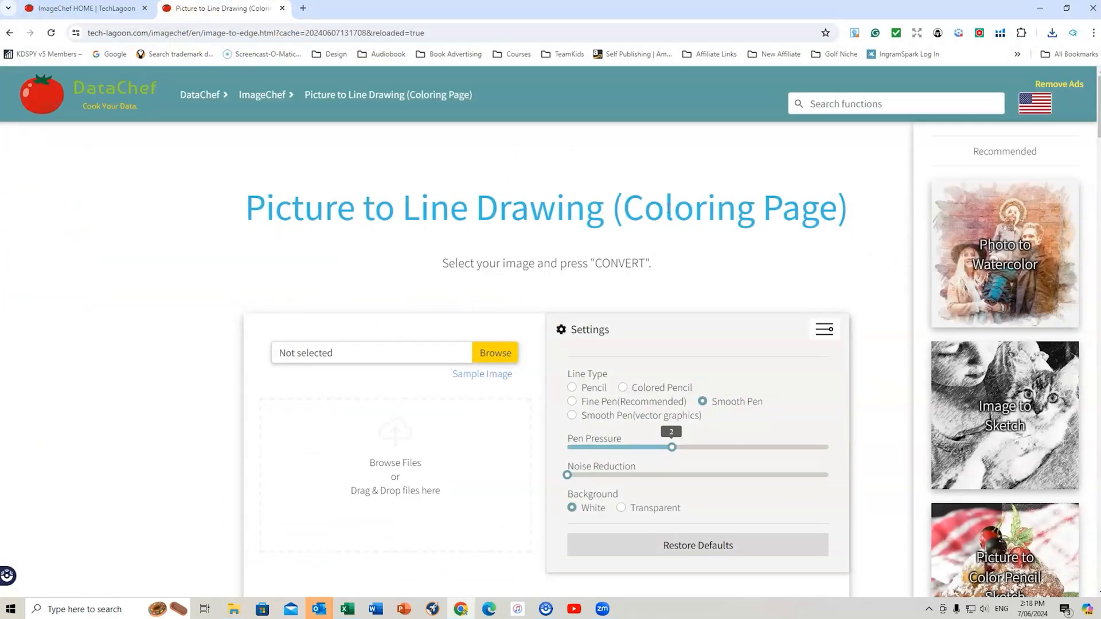
Load Illustration 2.jpg into the line-drawing converter
scroll("down", 3)
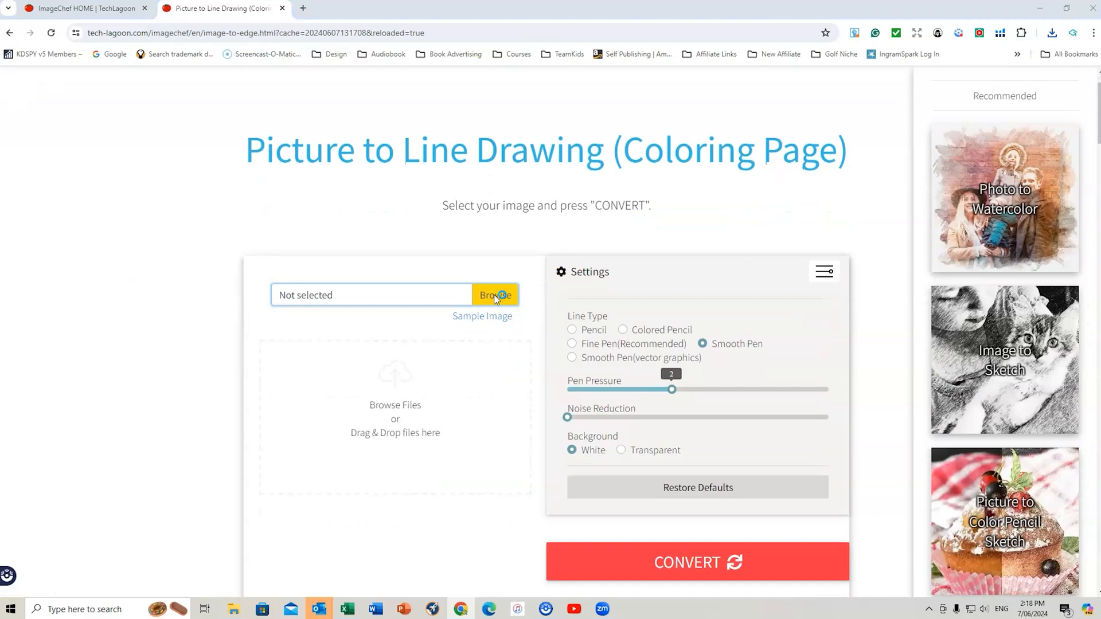
left_click(495, 294)
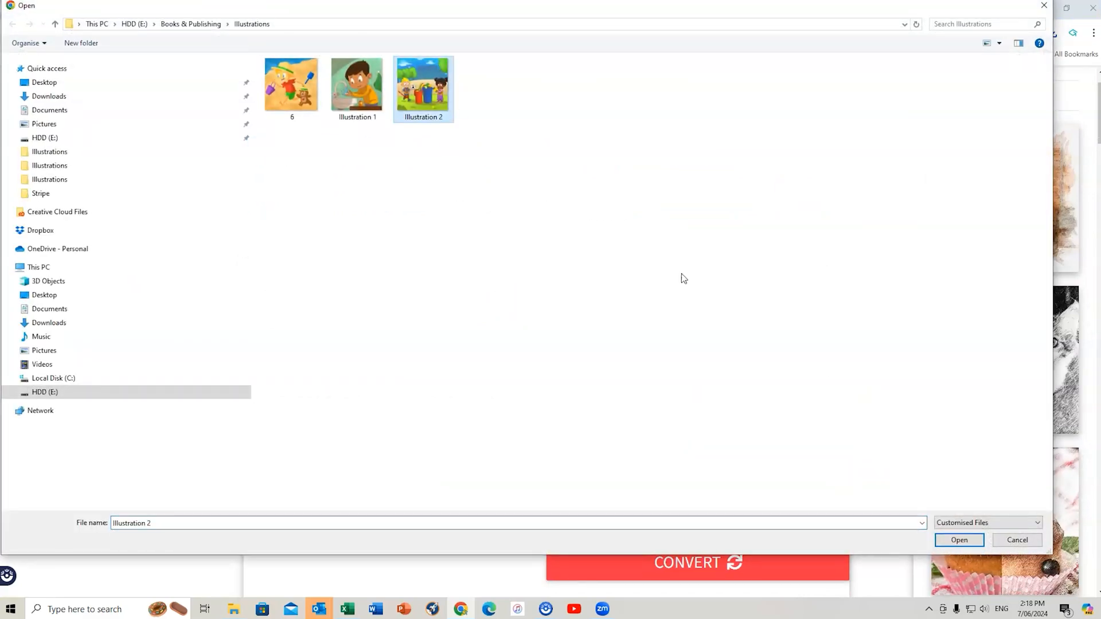
left_click(958, 540)
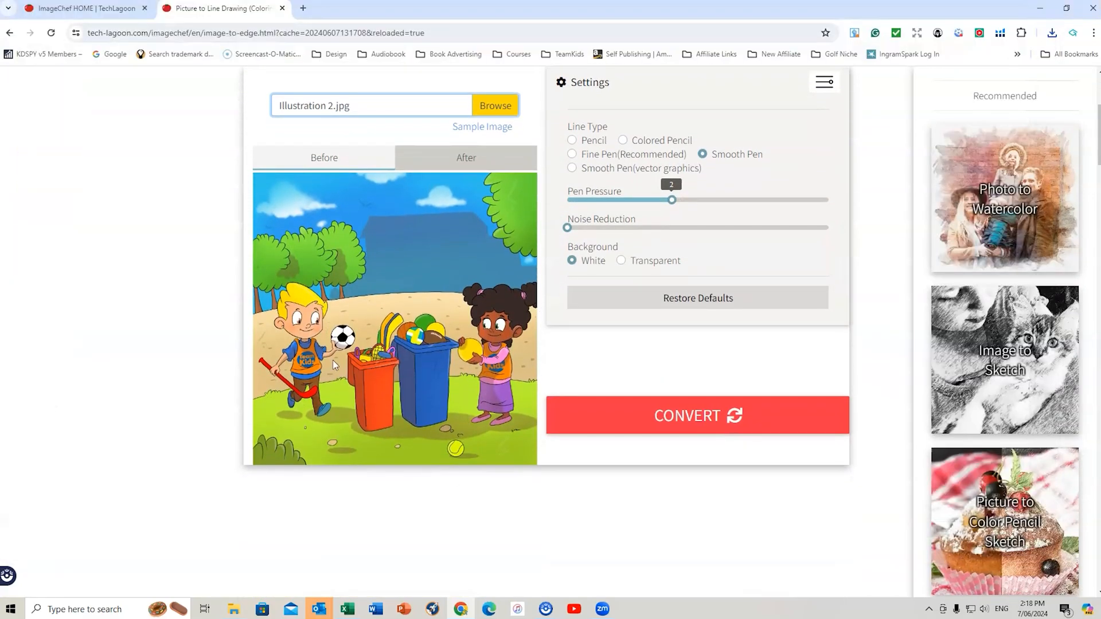
mouse_move(406, 322)
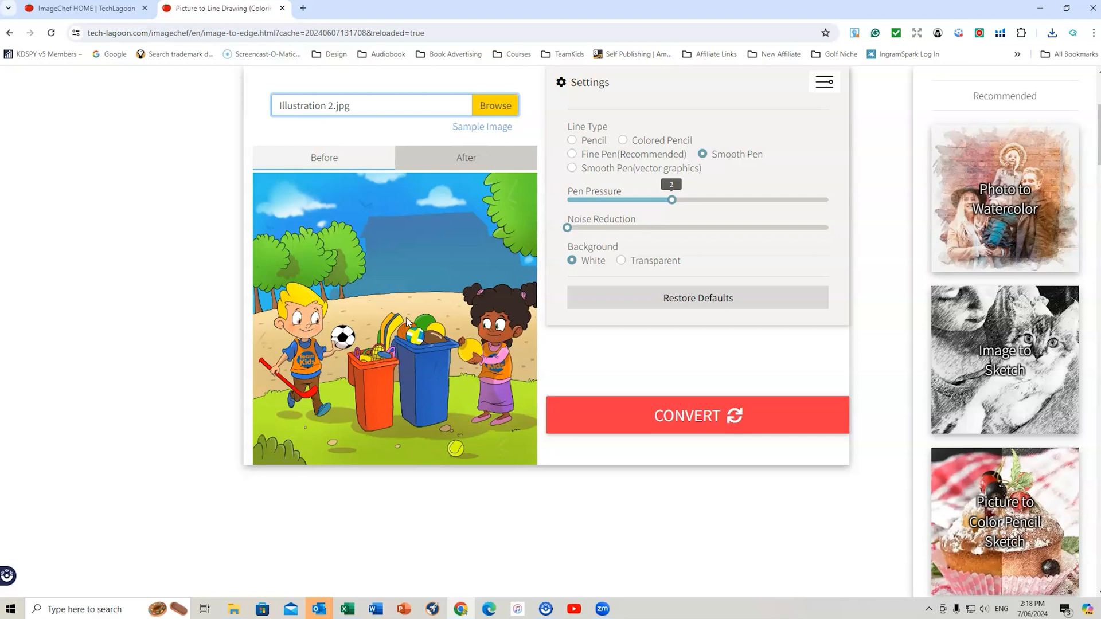
Select Fine Pen, raise pen pressure to 3, and keep a white background
left_click(572, 154)
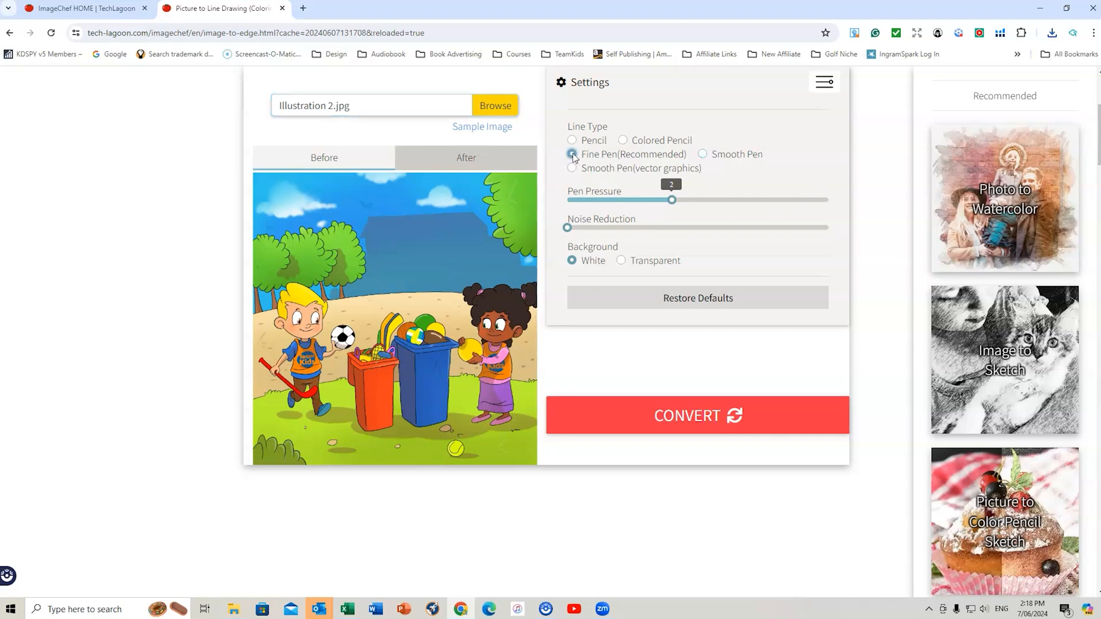
left_click_drag(672, 200, 723, 199)
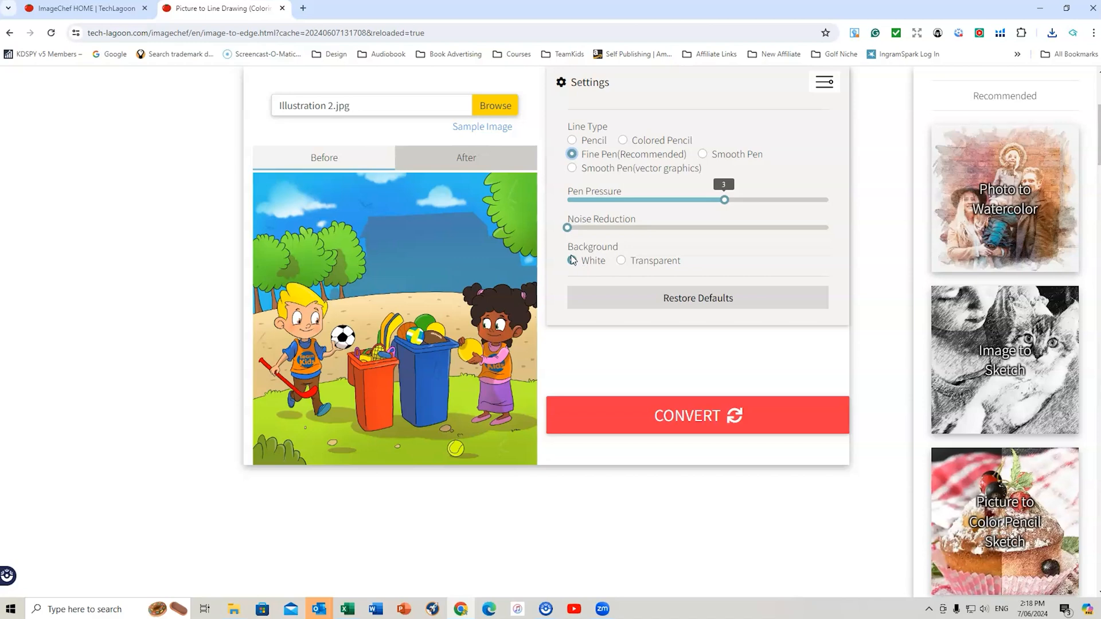
left_click(696, 415)
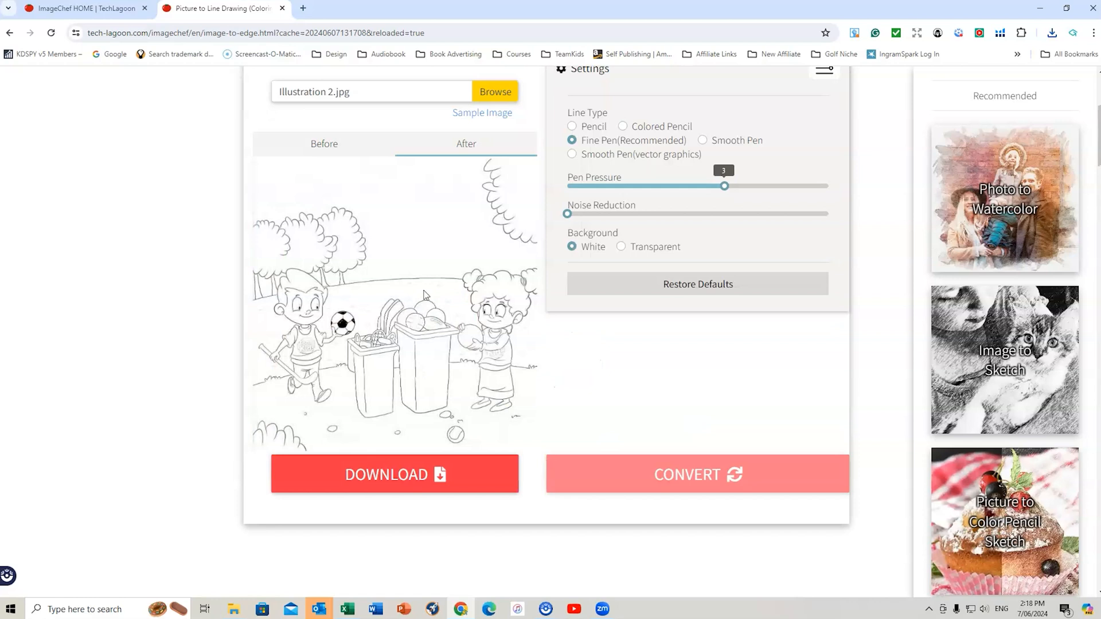
mouse_move(419, 406)
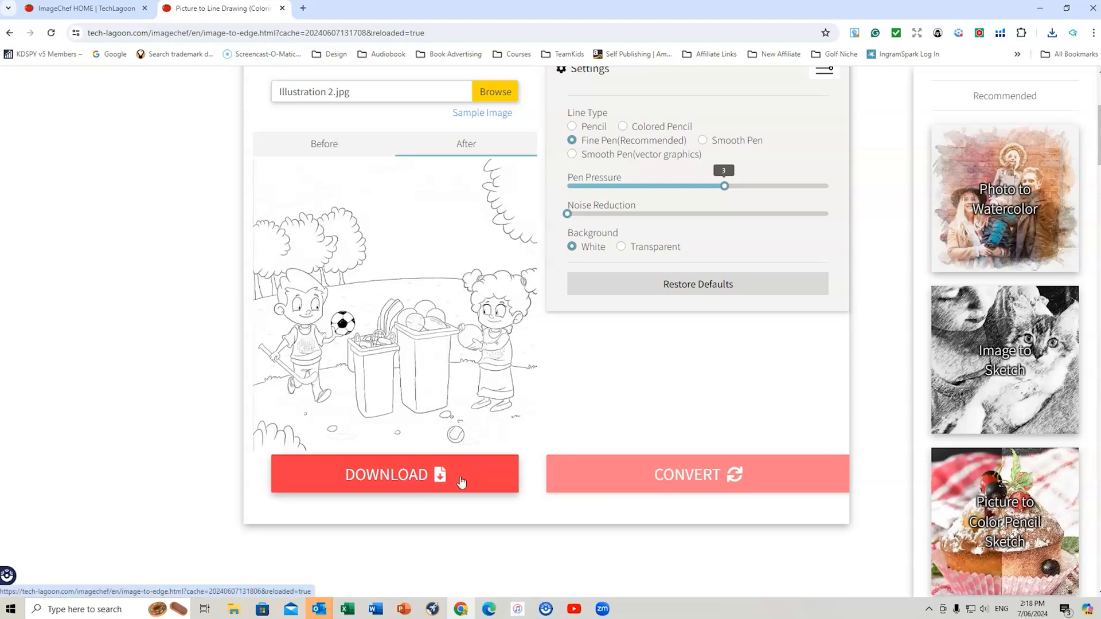
Scroll back up over Illustration 2's fine-line colouring page
scroll("up", 3)
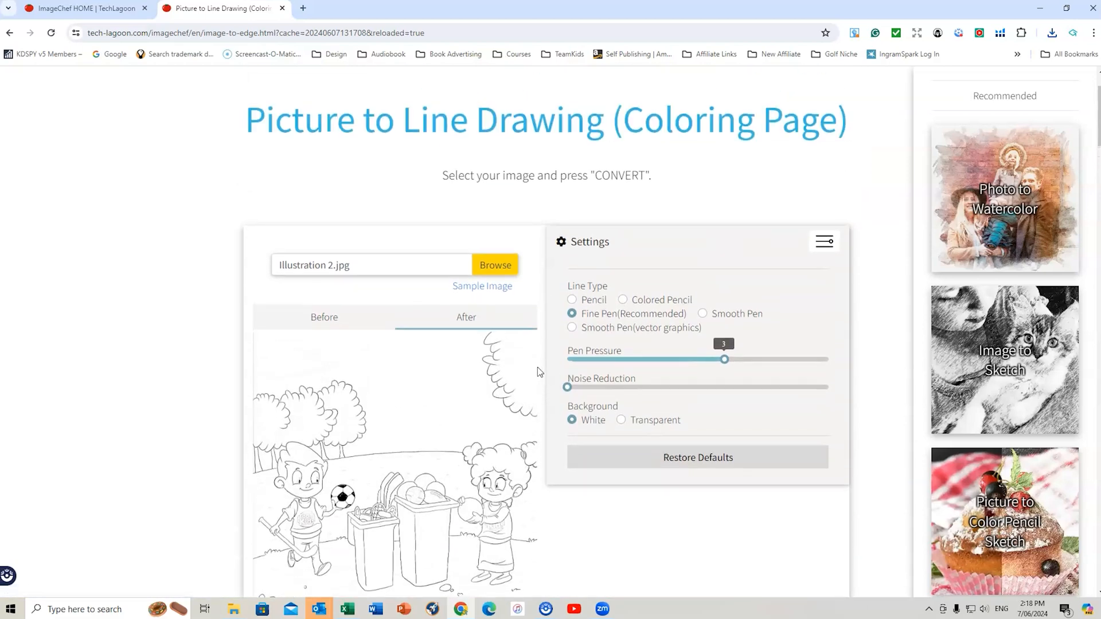
Load image 6.jpg, choose the Colored Pencil line type, and convert it
left_click(495, 265)
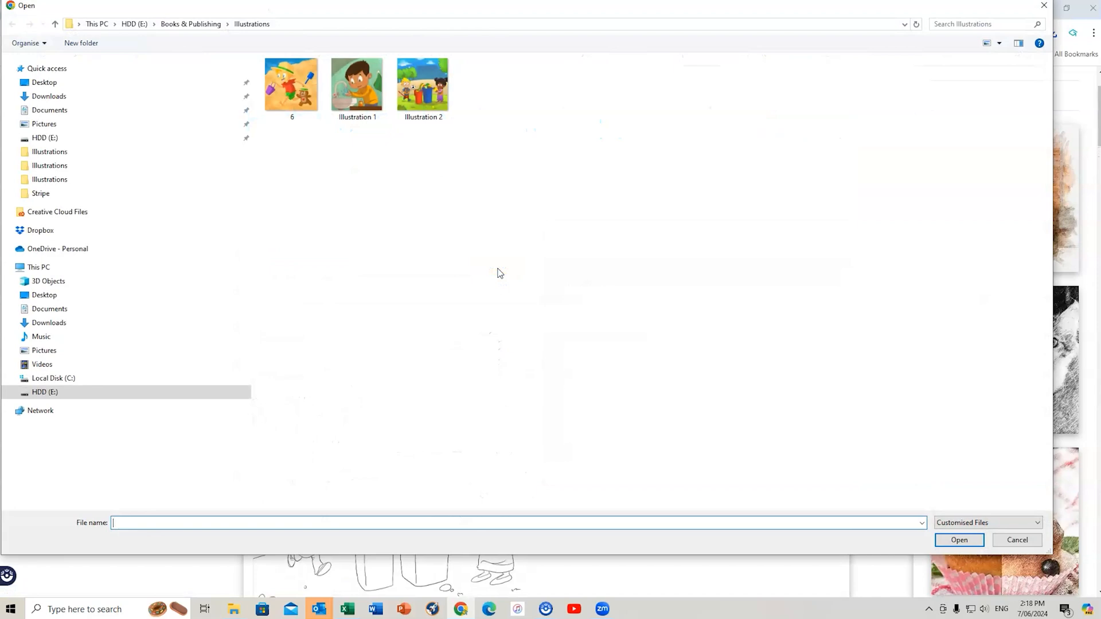
left_click(291, 85)
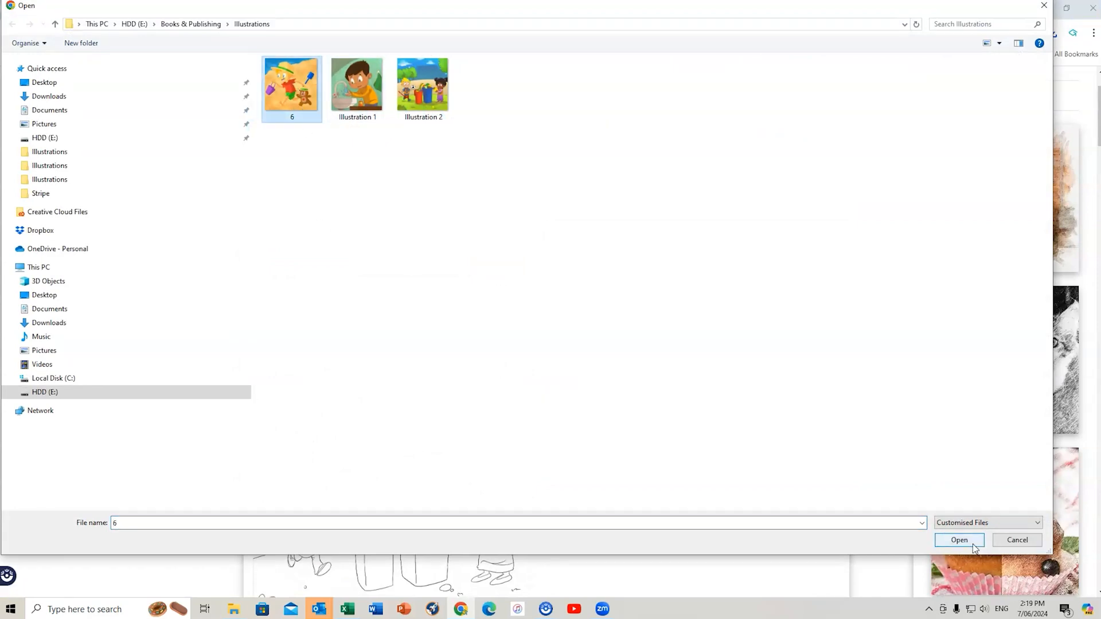
left_click(958, 541)
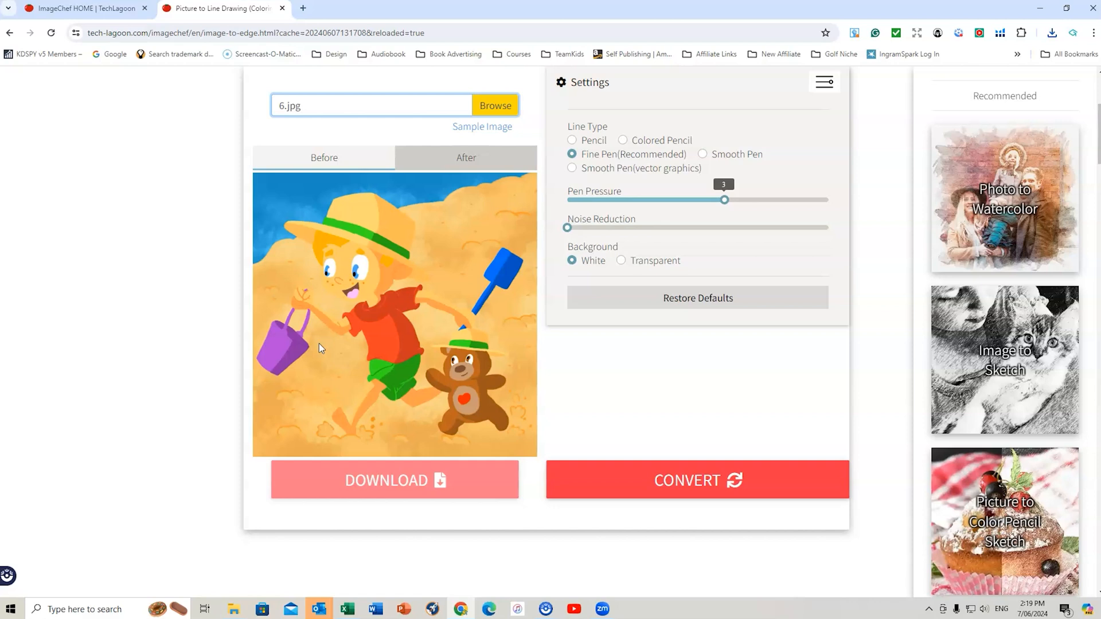
mouse_move(585, 203)
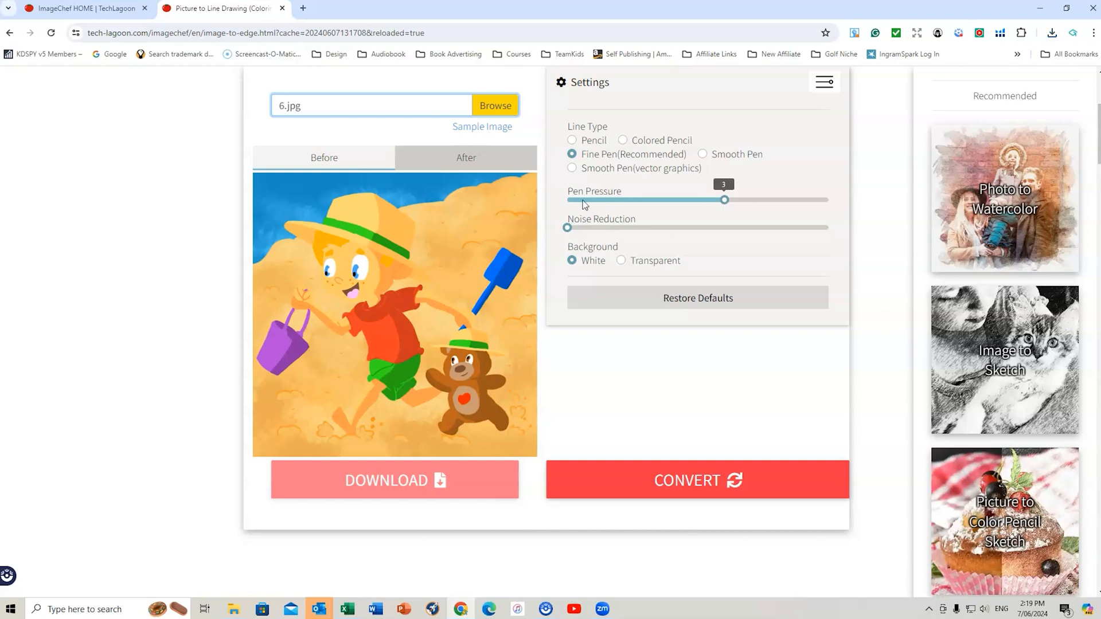
mouse_move(715, 220)
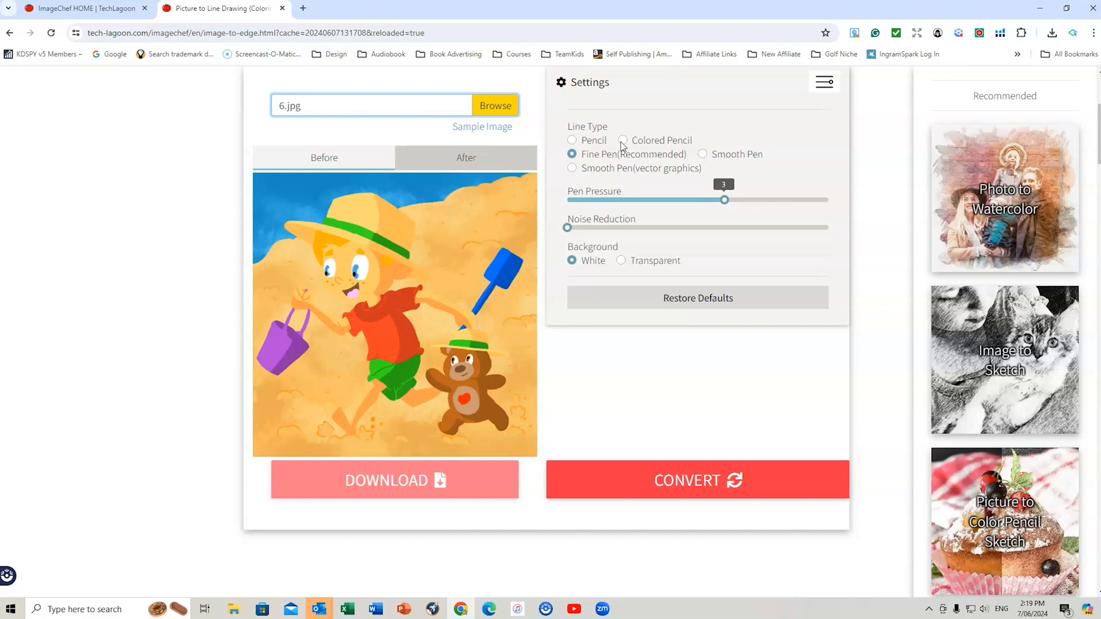
left_click(622, 139)
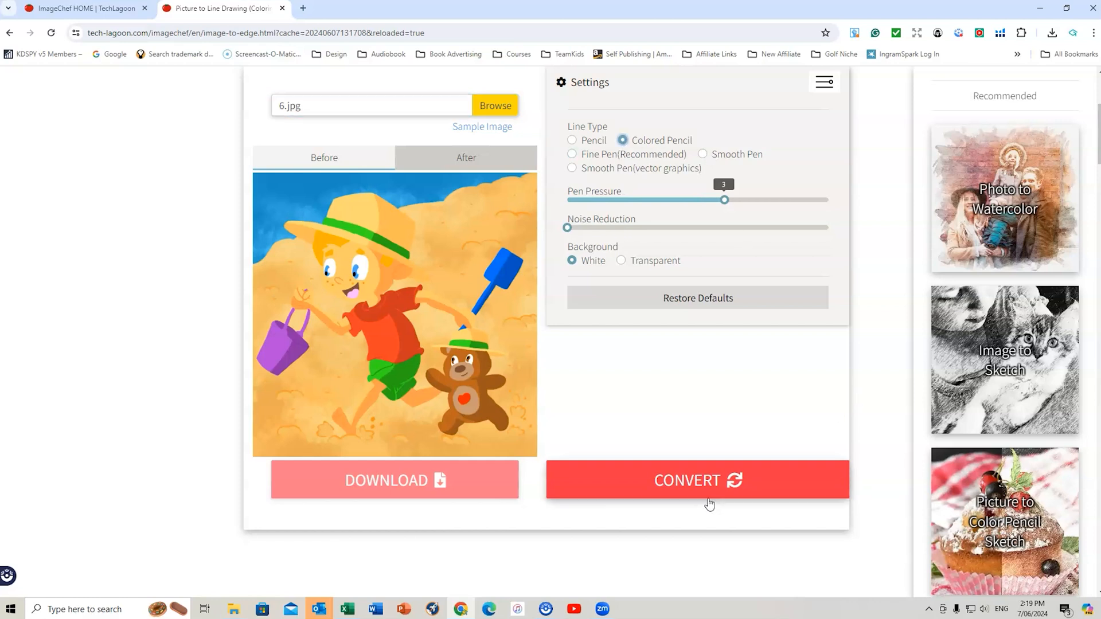
left_click(696, 480)
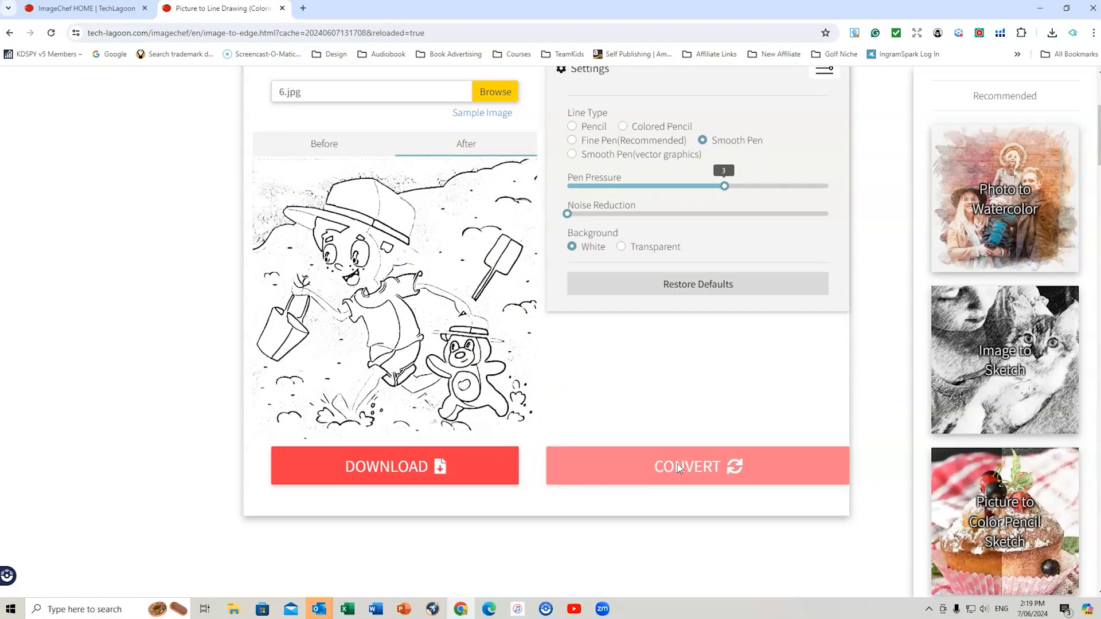
mouse_move(482, 301)
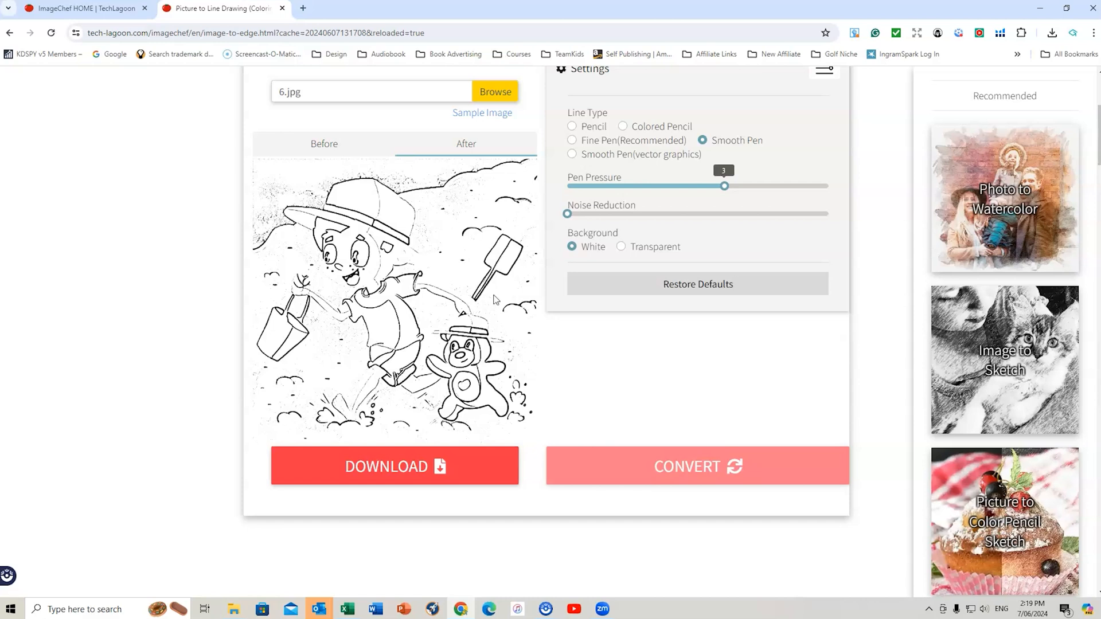
mouse_move(423, 322)
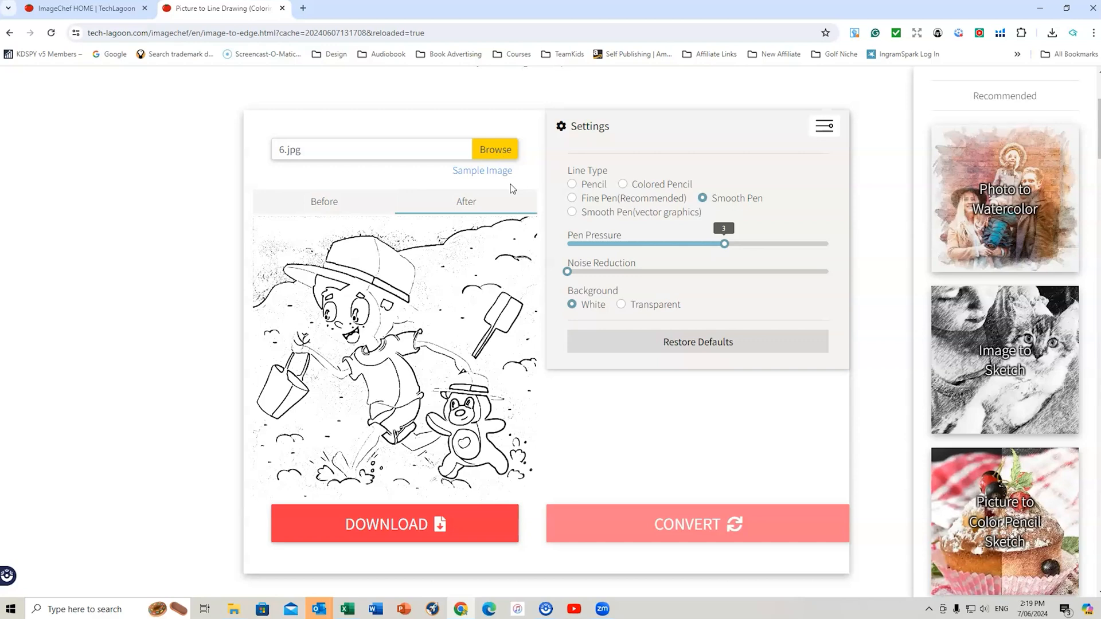
mouse_move(483, 171)
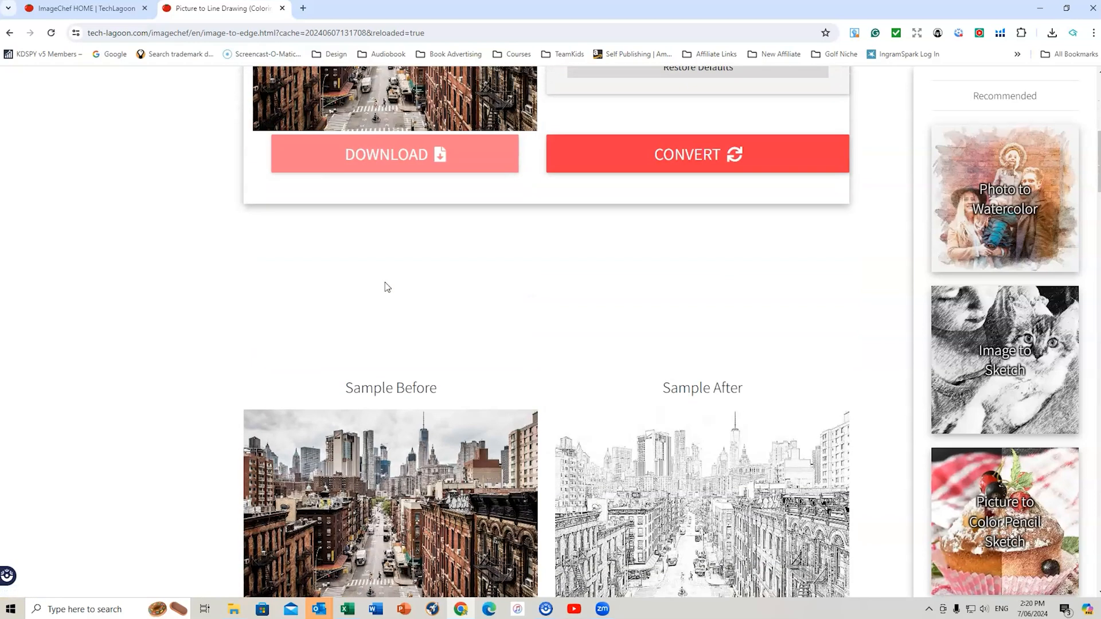
Scroll down through the sample before/after images and line-type styles
scroll("down", 3)
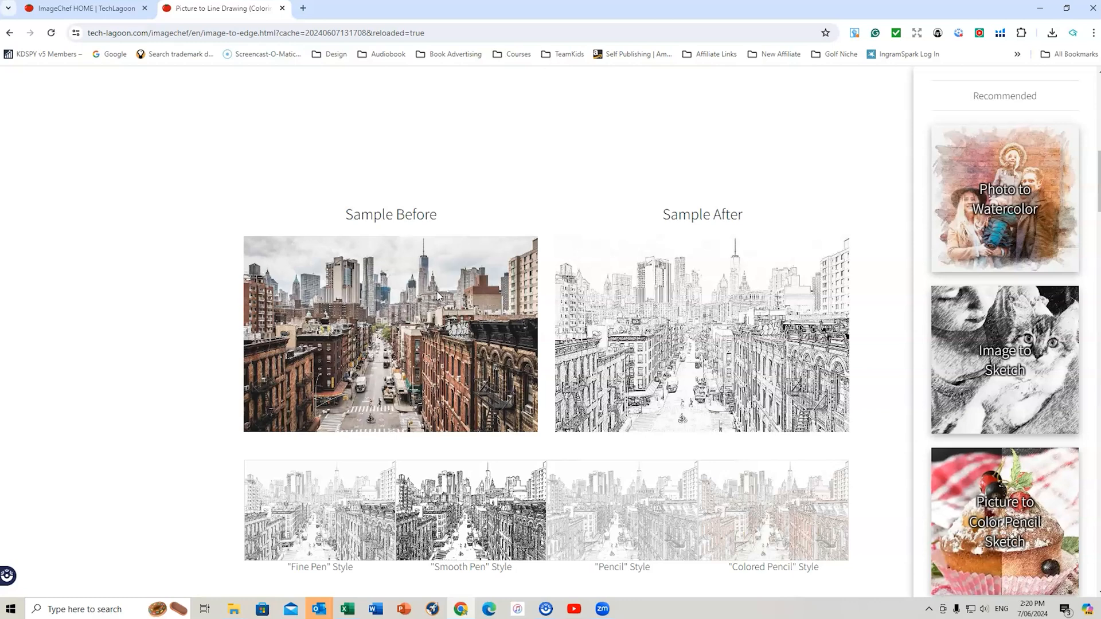
scroll("down", 3)
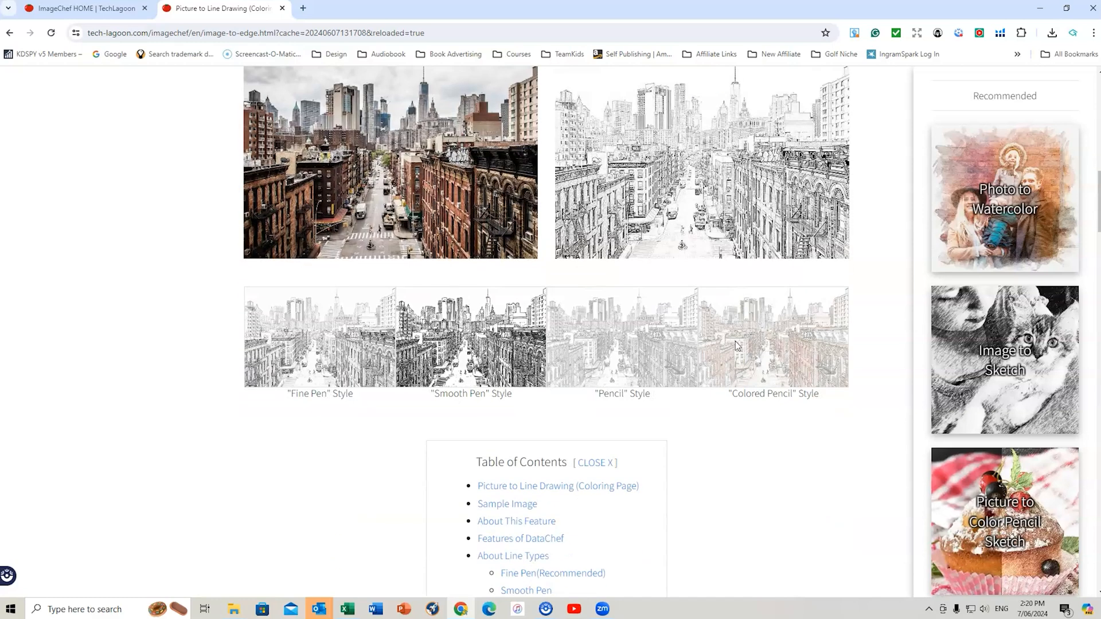
mouse_move(672, 345)
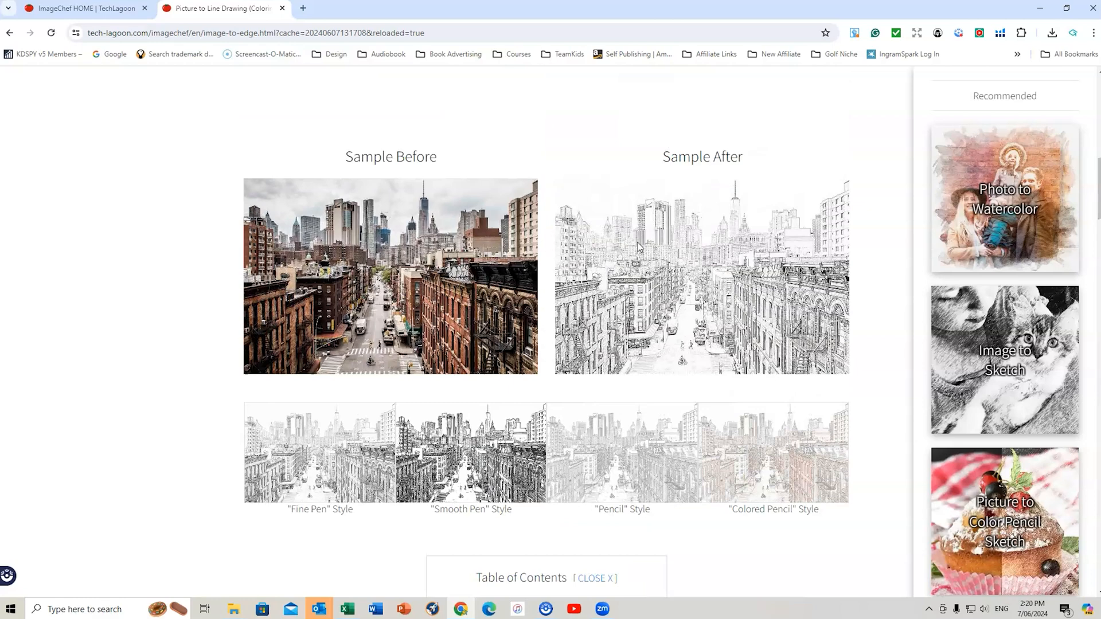
scroll("down", 3)
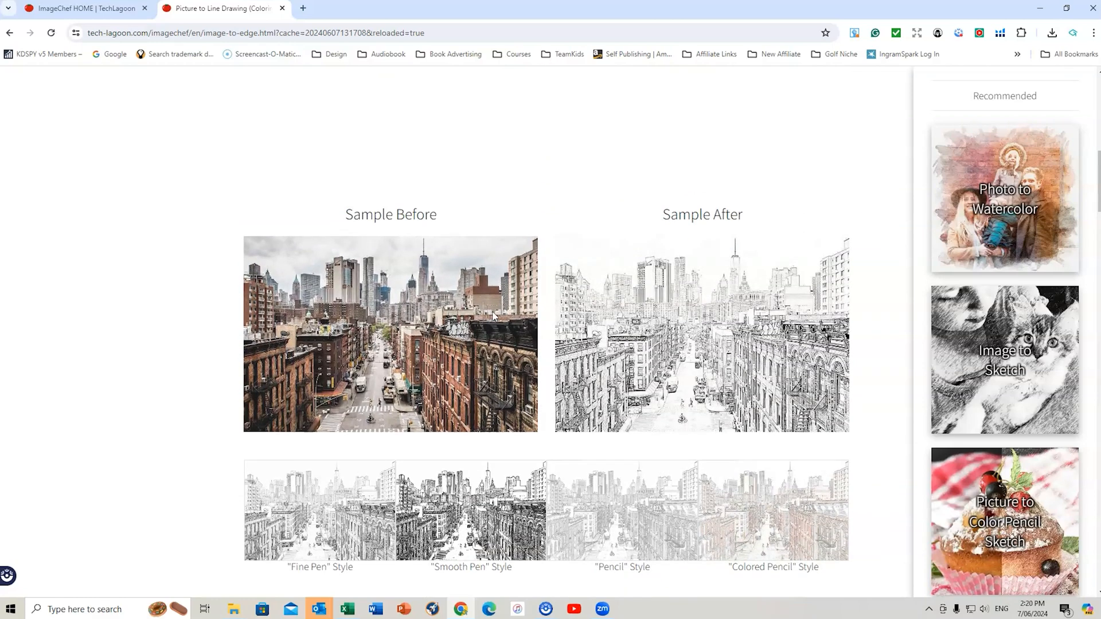
mouse_move(716, 365)
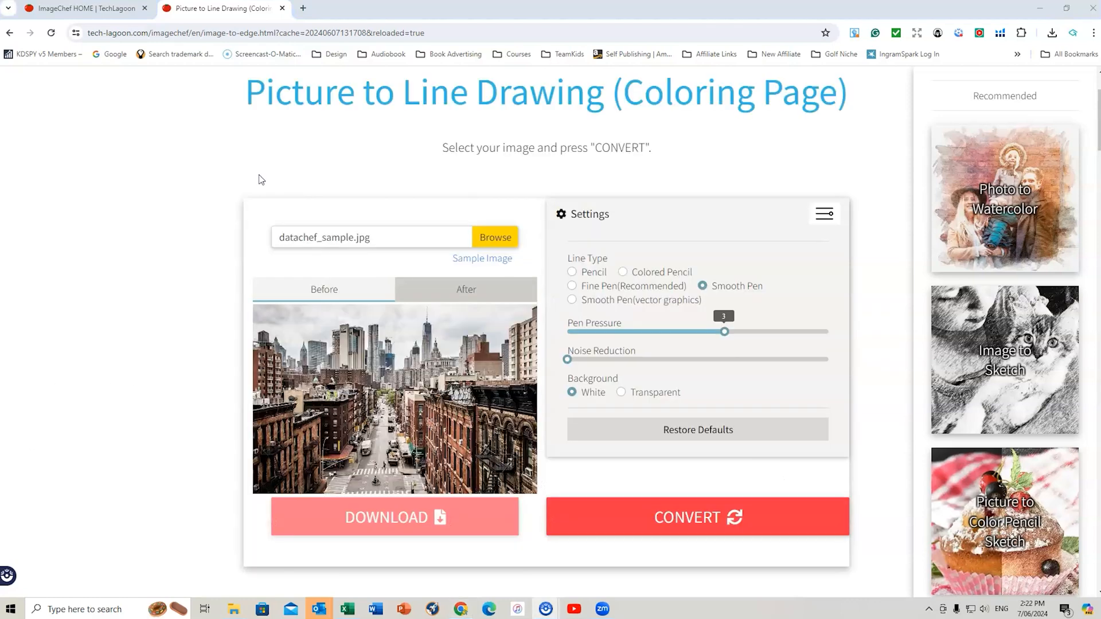
Load IMG_7112.jpg and convert it with Fine Pen at pen pressure 2
left_click(494, 236)
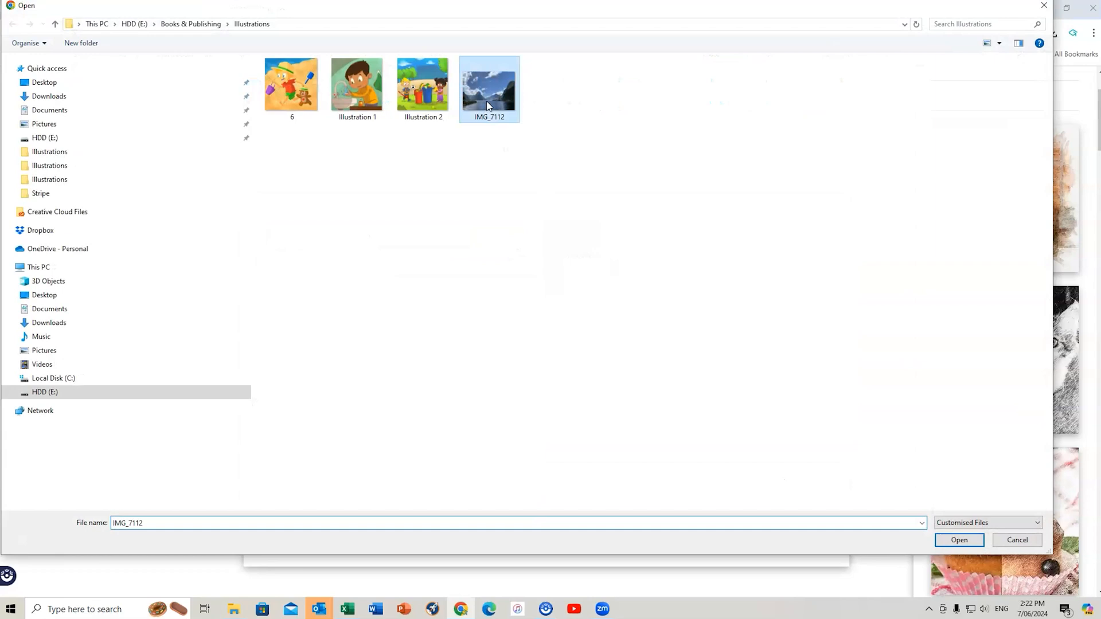
left_click(958, 541)
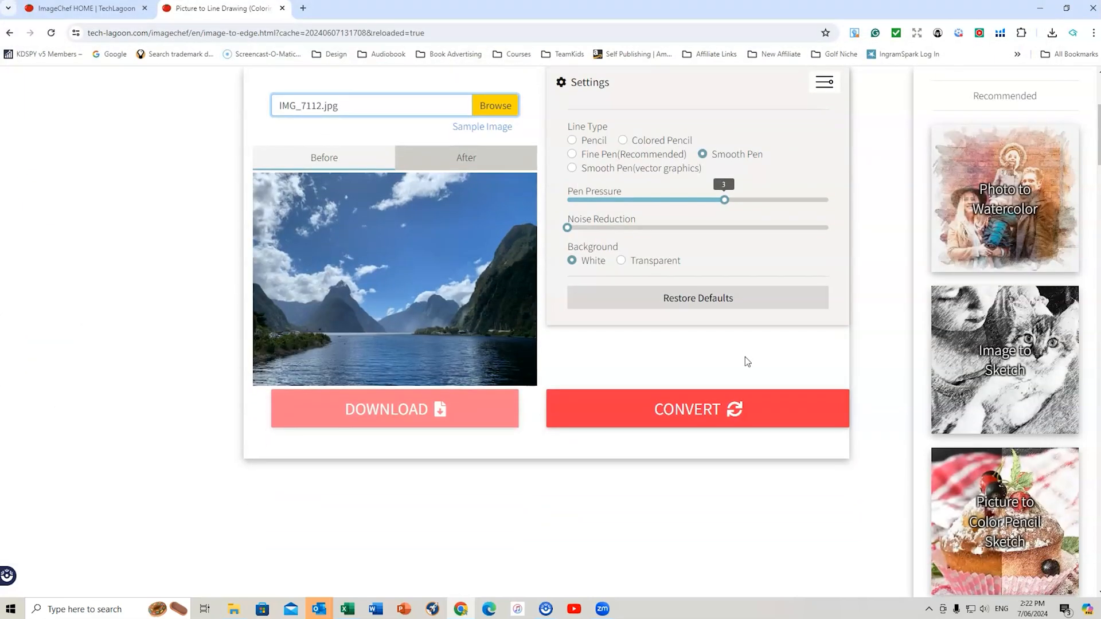
mouse_move(406, 275)
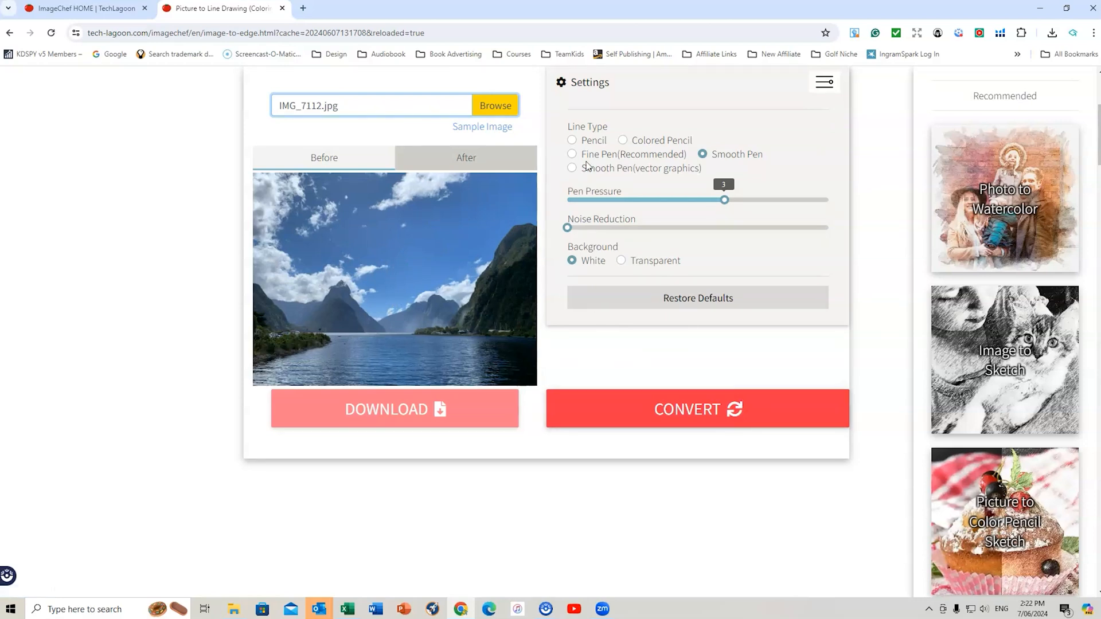
left_click(573, 153)
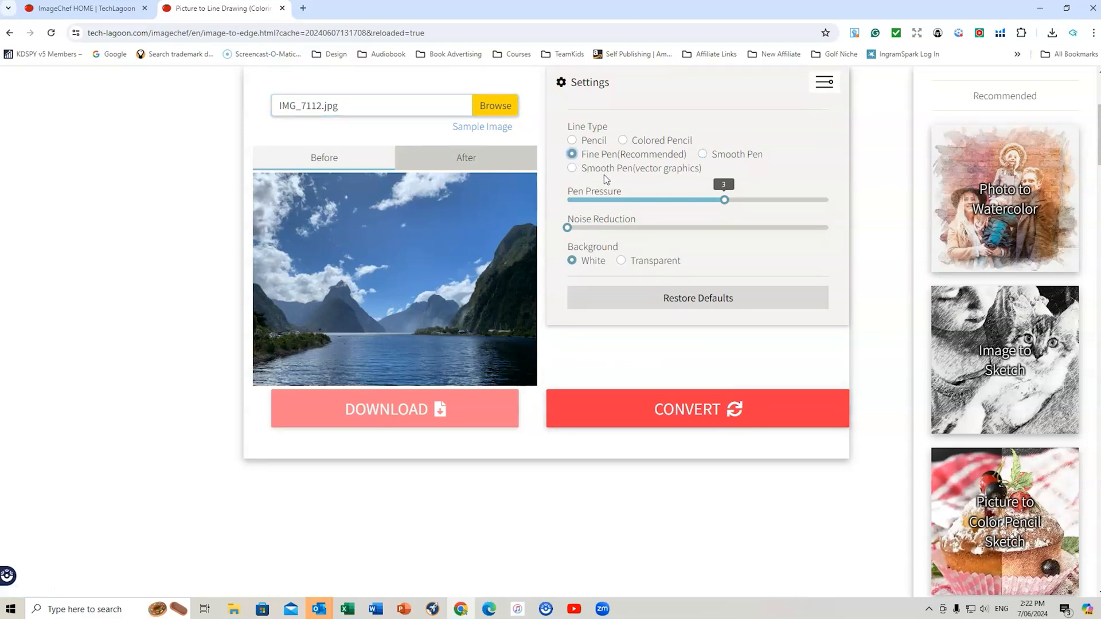
left_click_drag(725, 200, 672, 200)
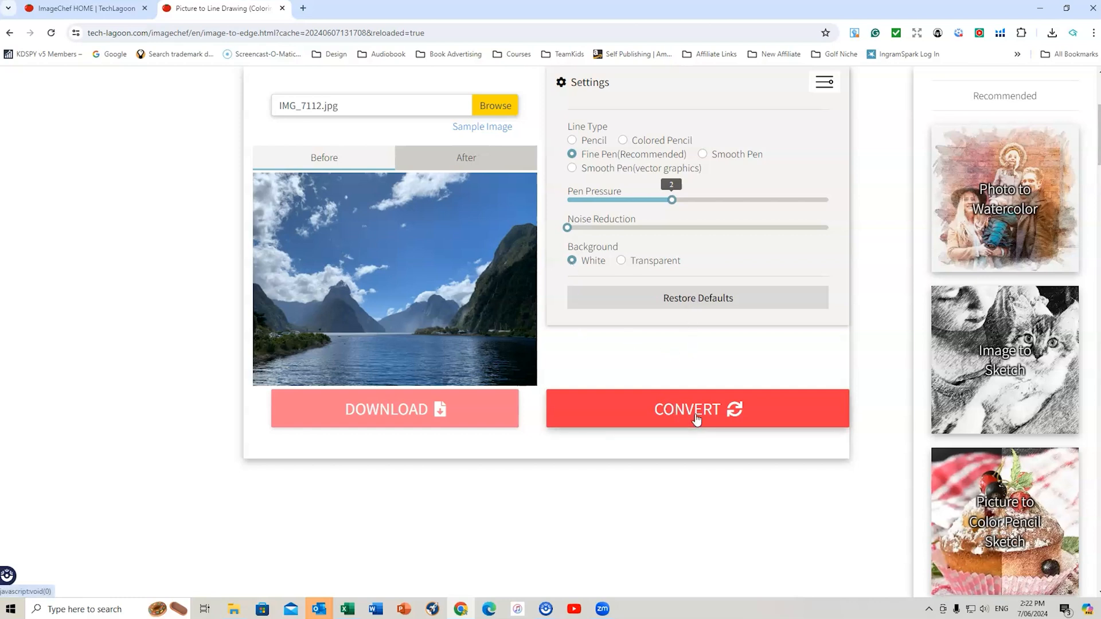
left_click(697, 409)
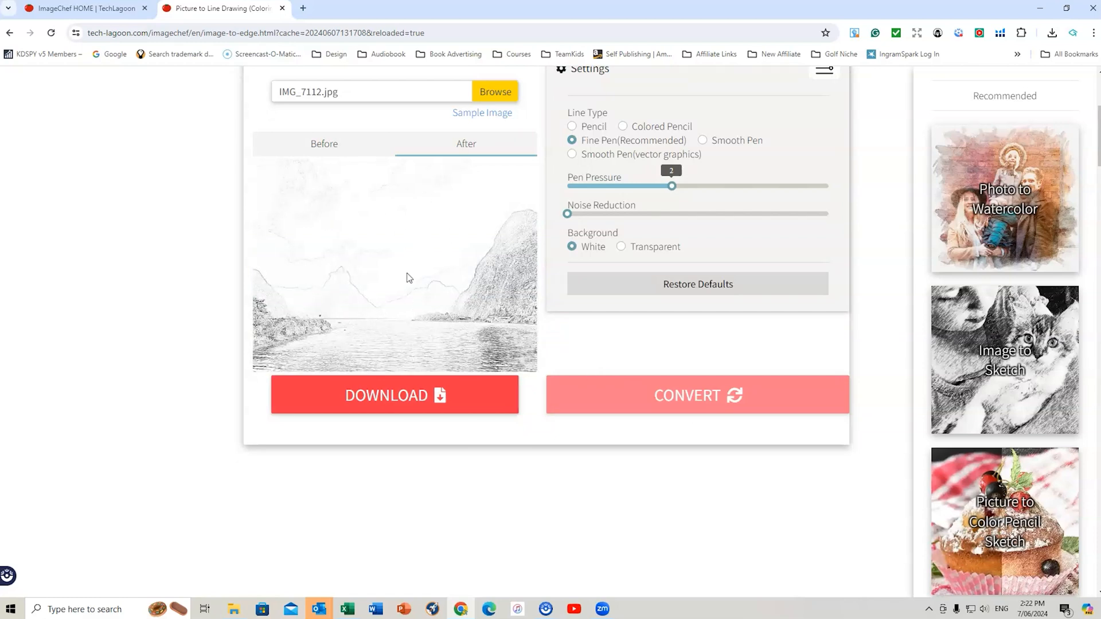
mouse_move(418, 325)
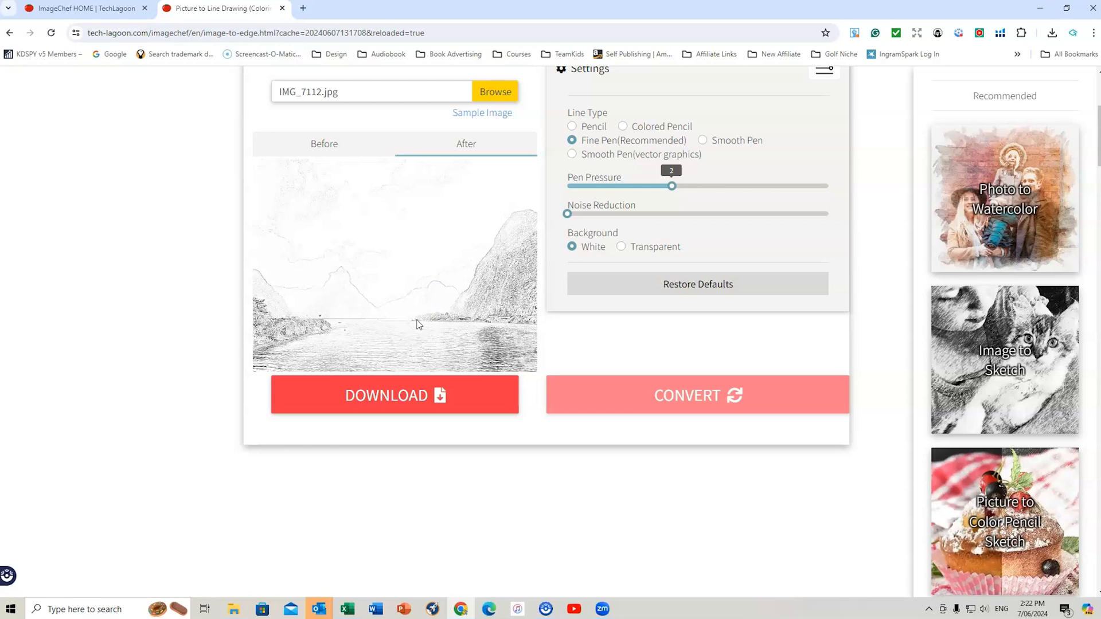
mouse_move(468, 242)
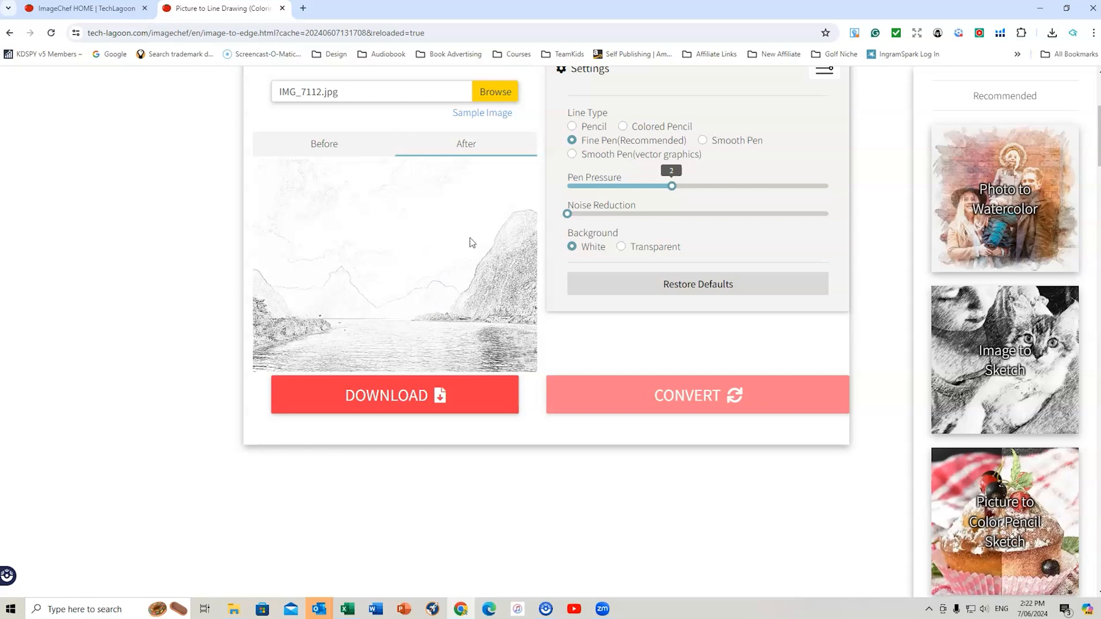
mouse_move(401, 270)
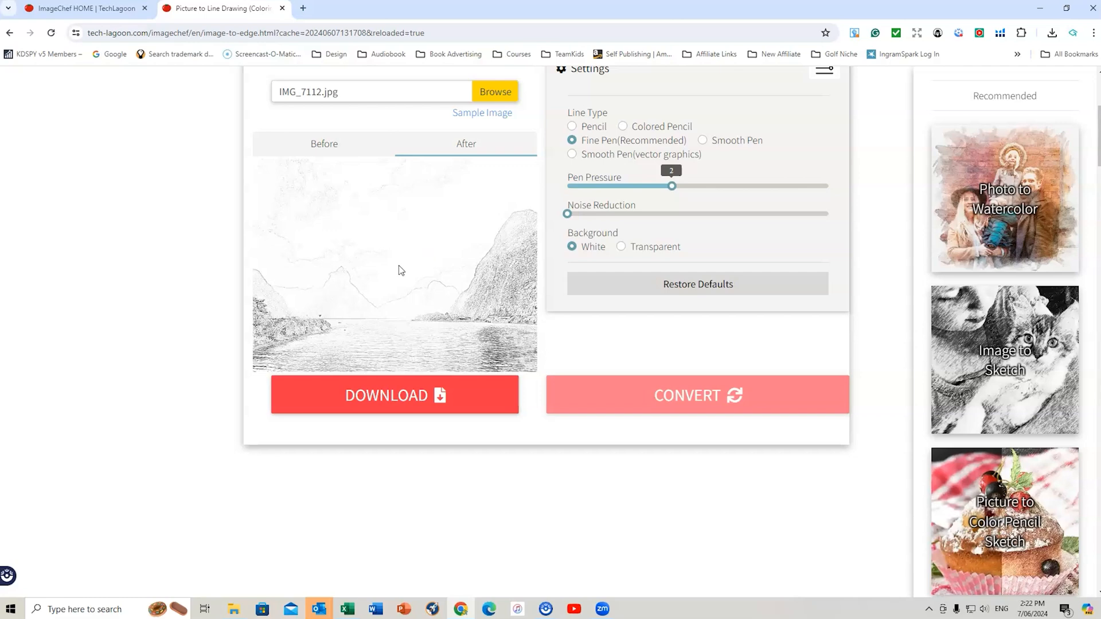
mouse_move(332, 325)
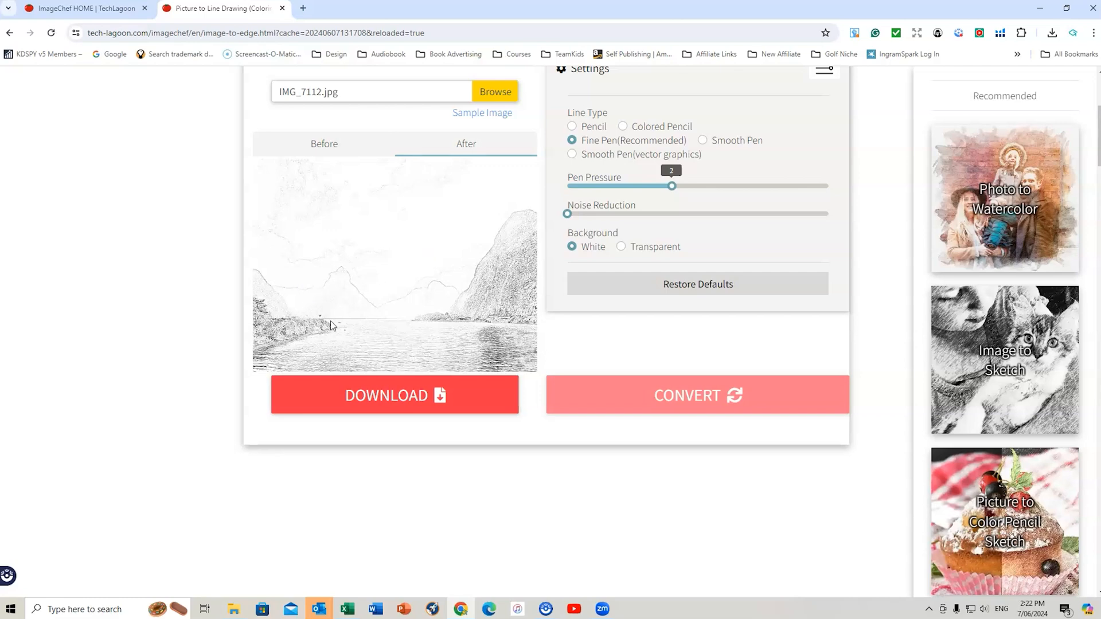
mouse_move(319, 331)
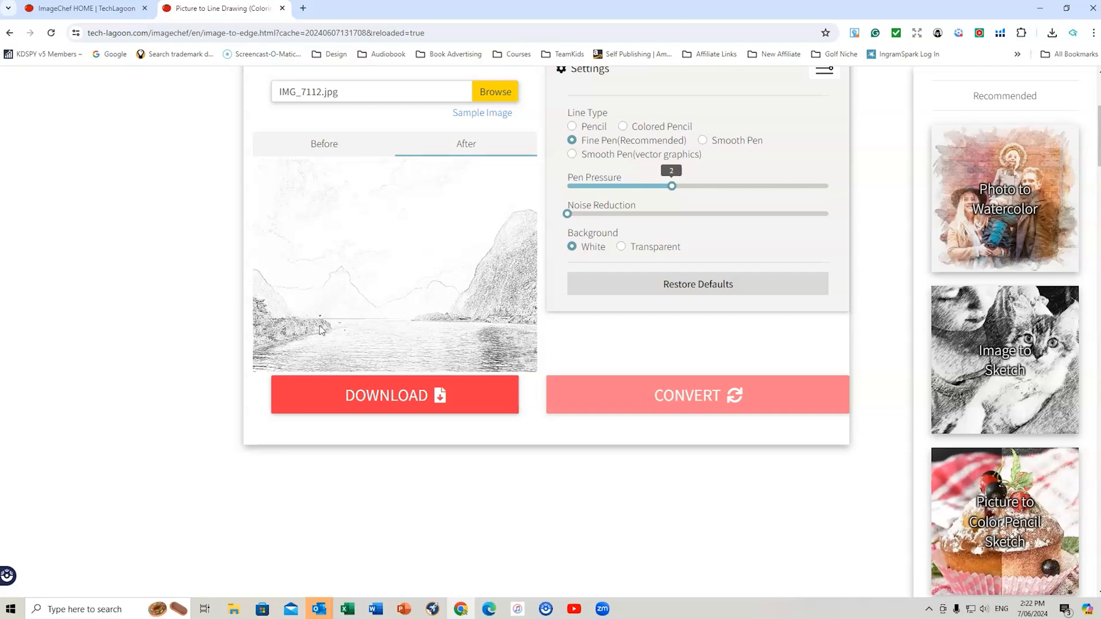
left_click(494, 91)
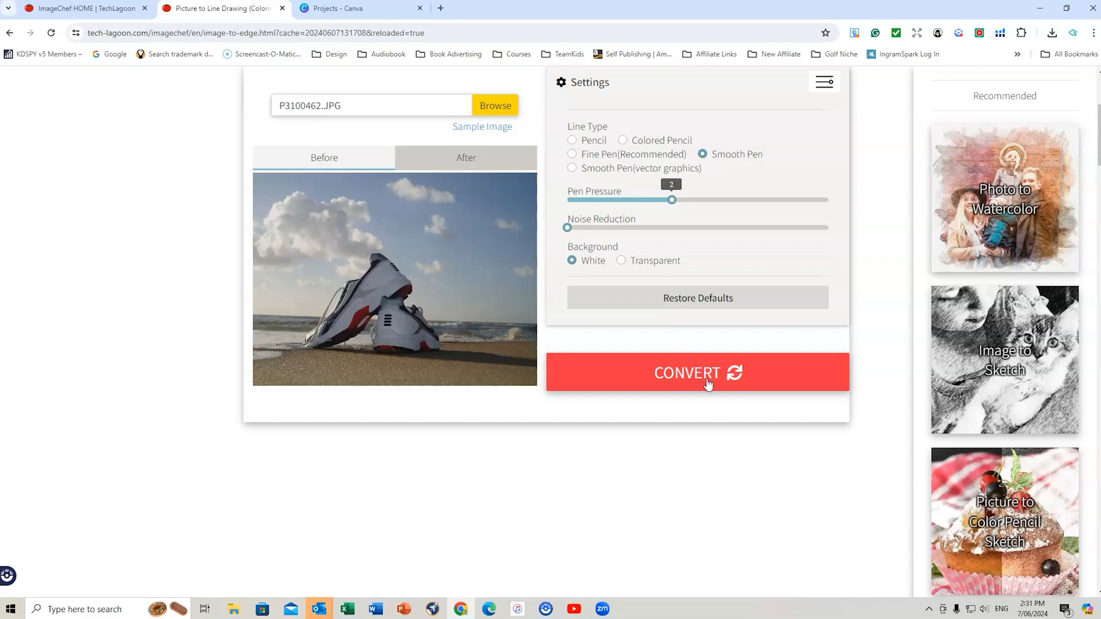
Convert P3100462.JPG into a smooth-pen line drawing and scroll down
left_click(698, 373)
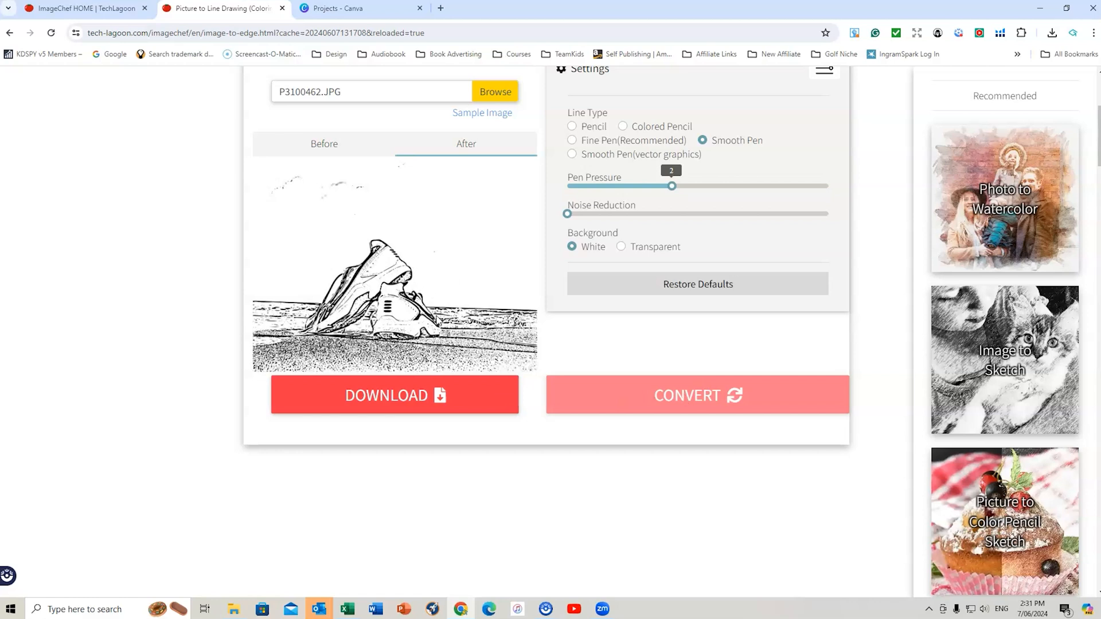
mouse_move(320, 254)
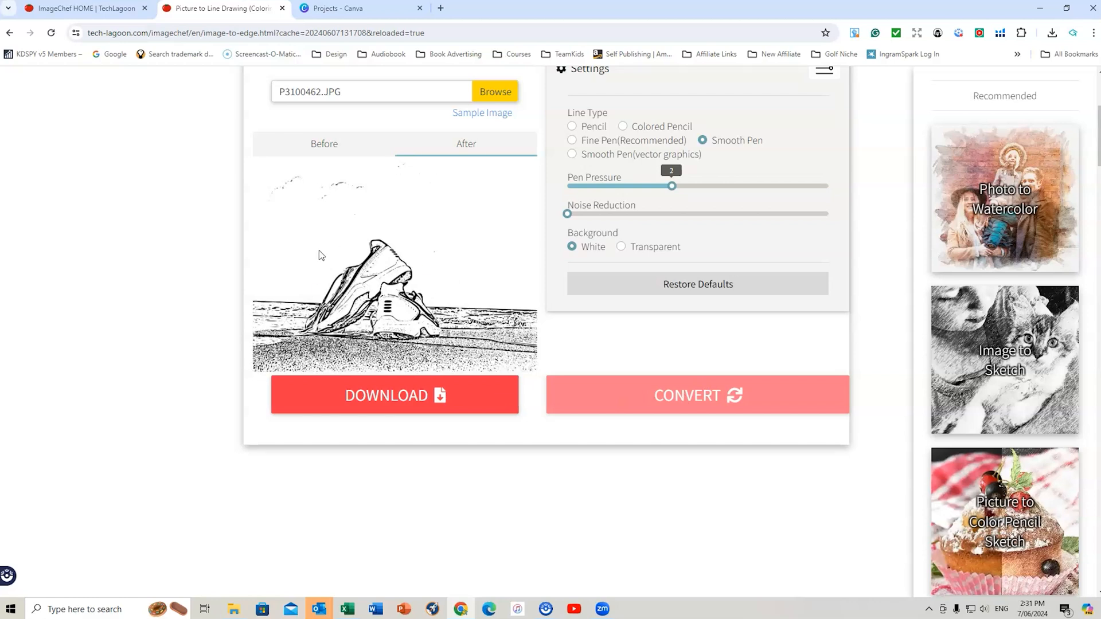
mouse_move(410, 288)
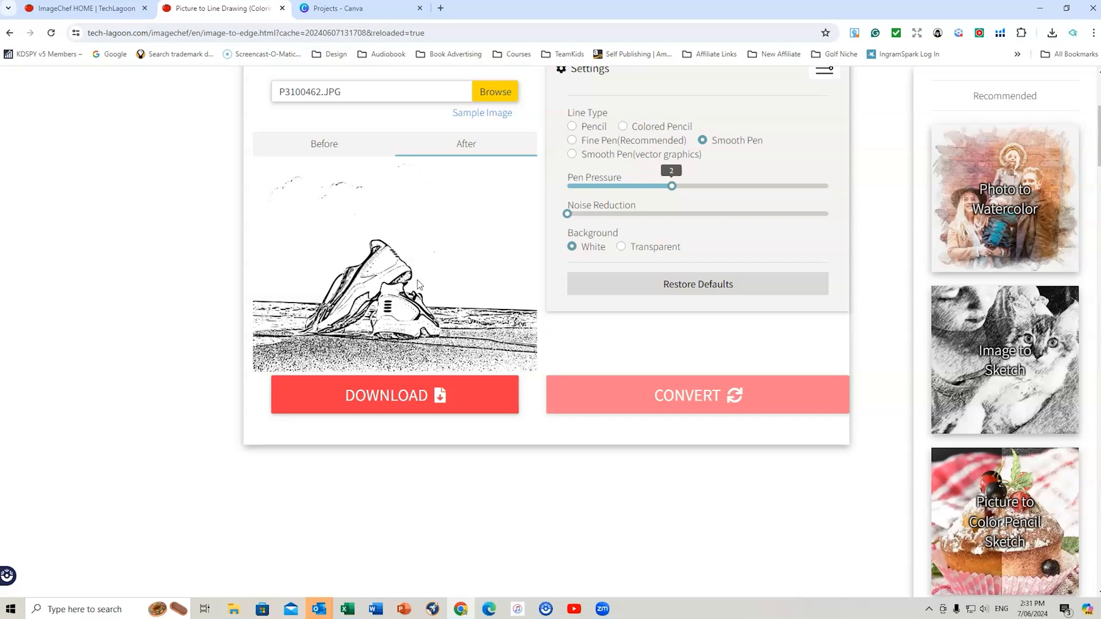
scroll("down", 3)
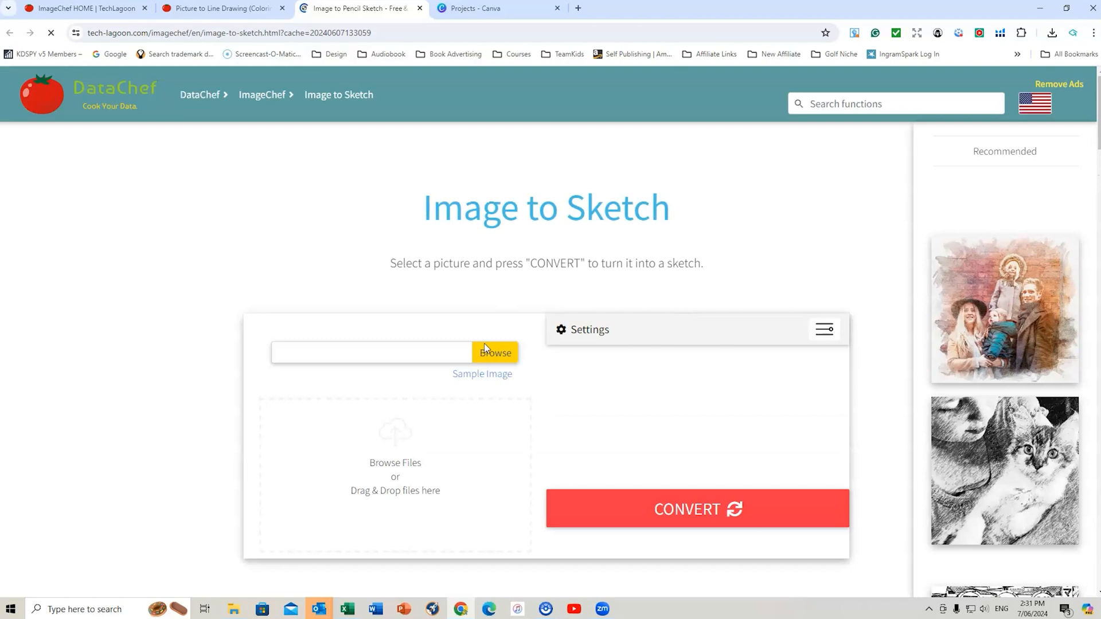
Sketch shoe photo P3100462.JPG, then load Illustration 1.jpg and open Picture to Line Drawing
left_click(496, 353)
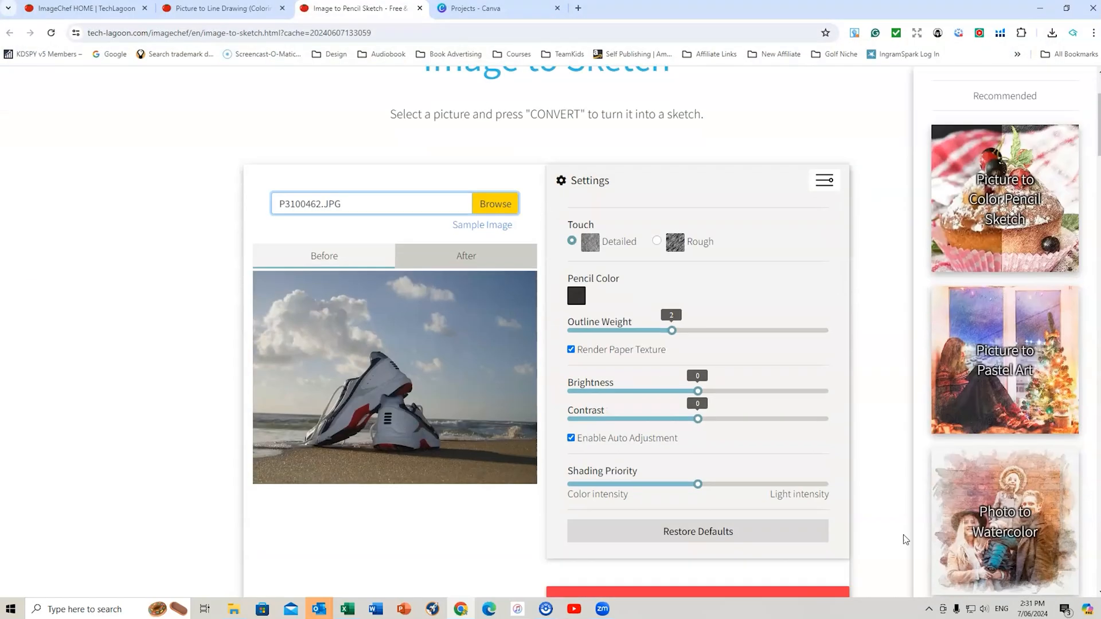
left_click(695, 508)
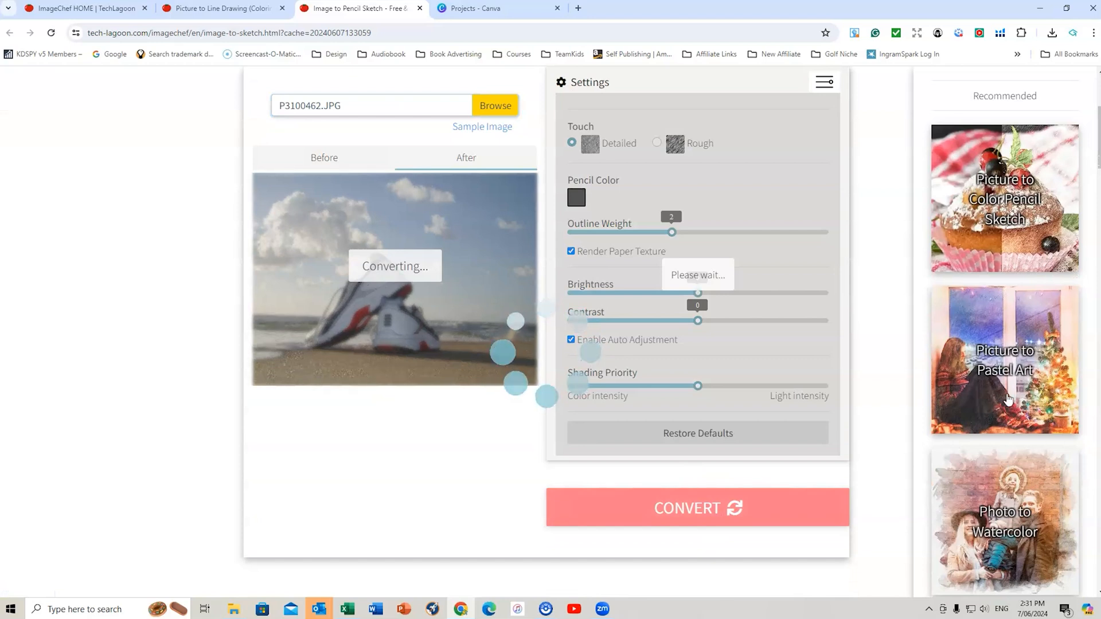
mouse_move(1000, 446)
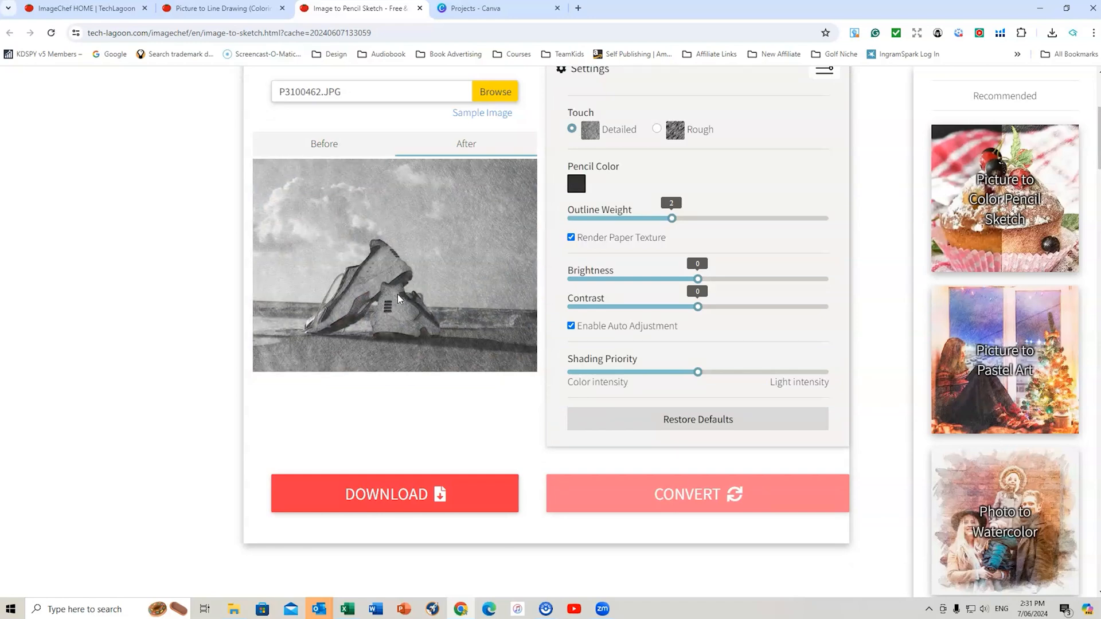
mouse_move(409, 306)
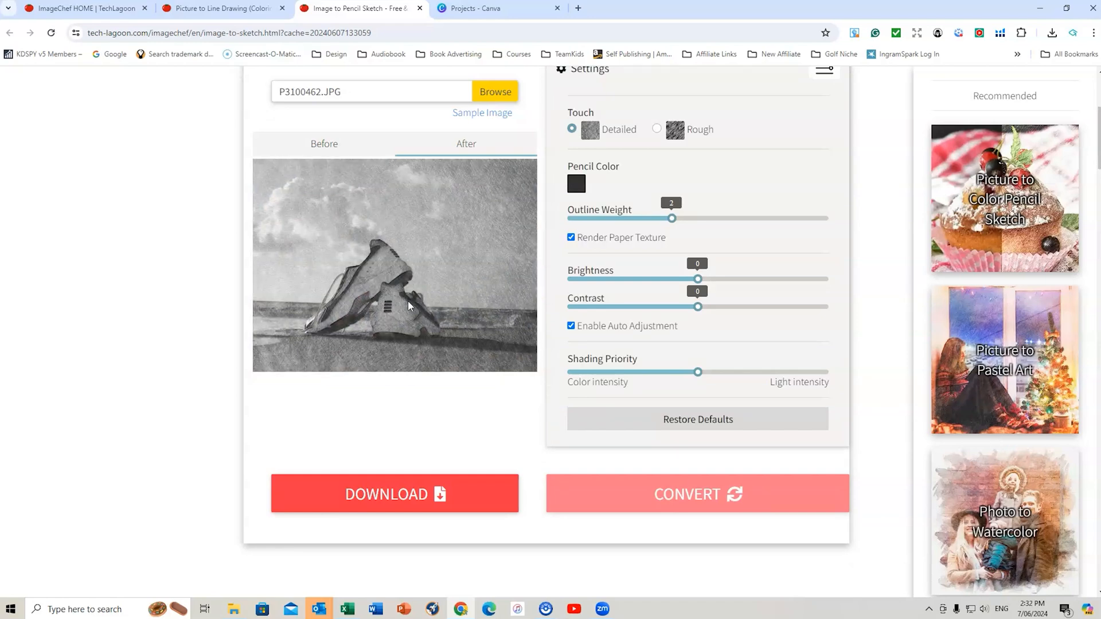
left_click(495, 91)
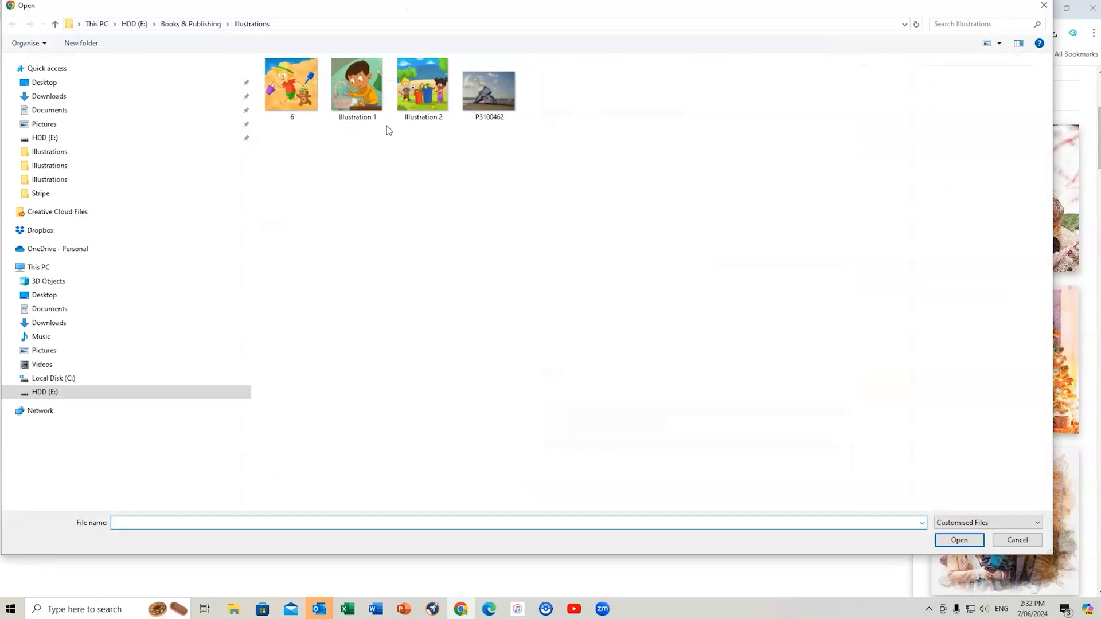
left_click(357, 84)
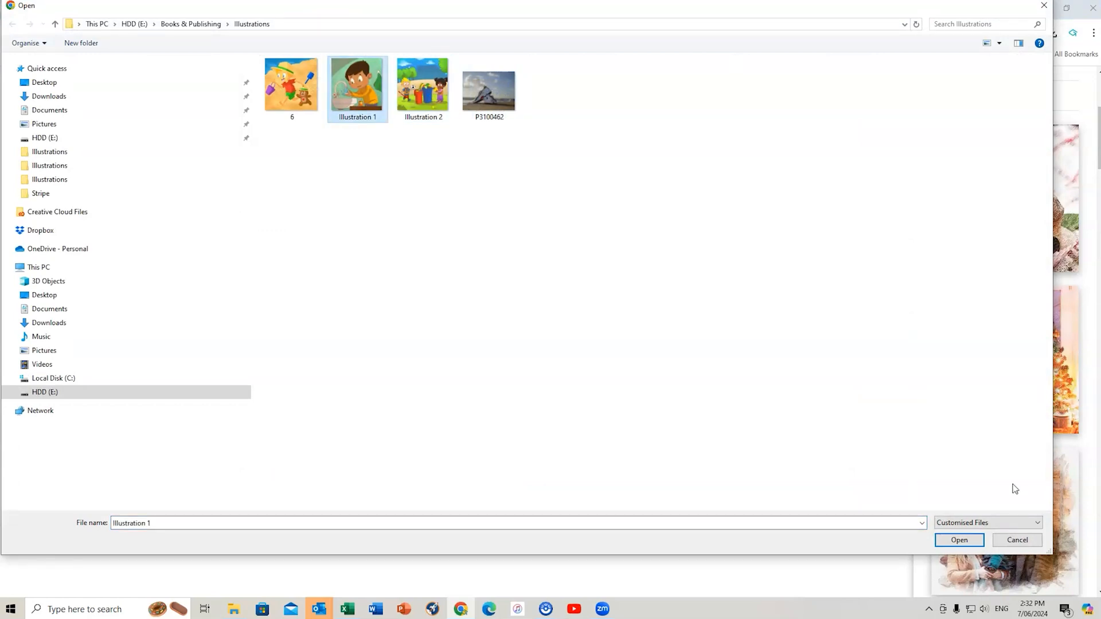
left_click(958, 541)
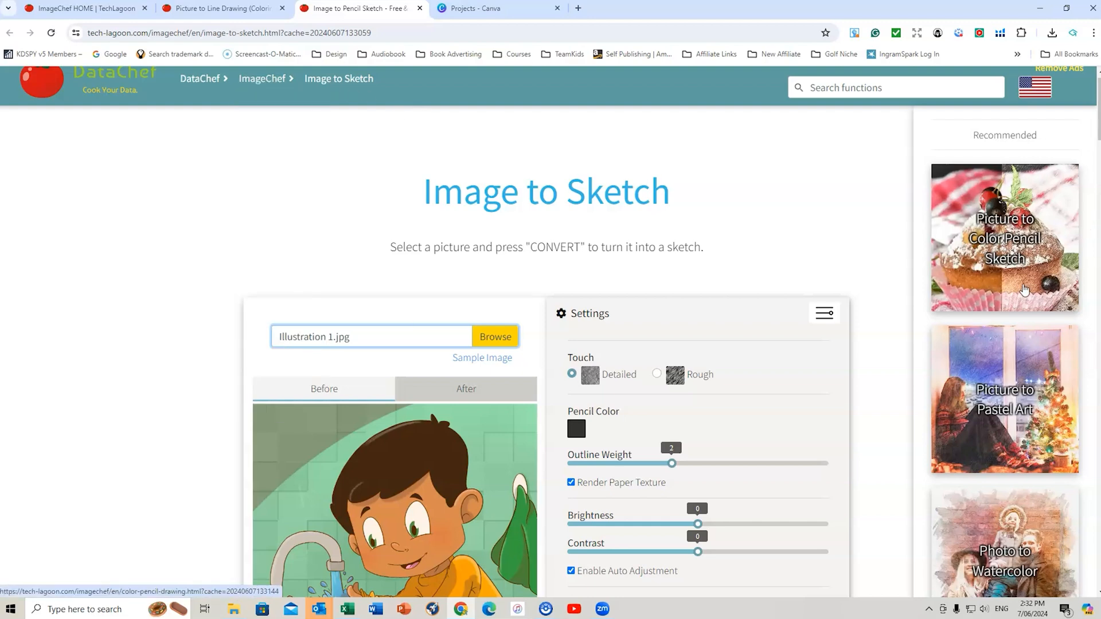
scroll("down", 3)
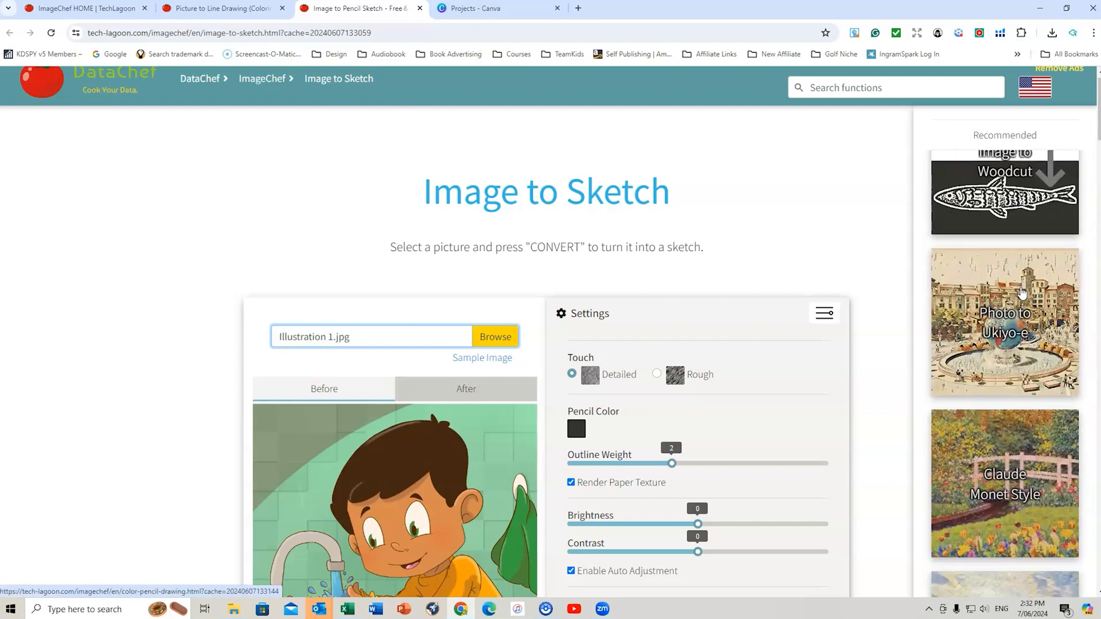
left_click(498, 8)
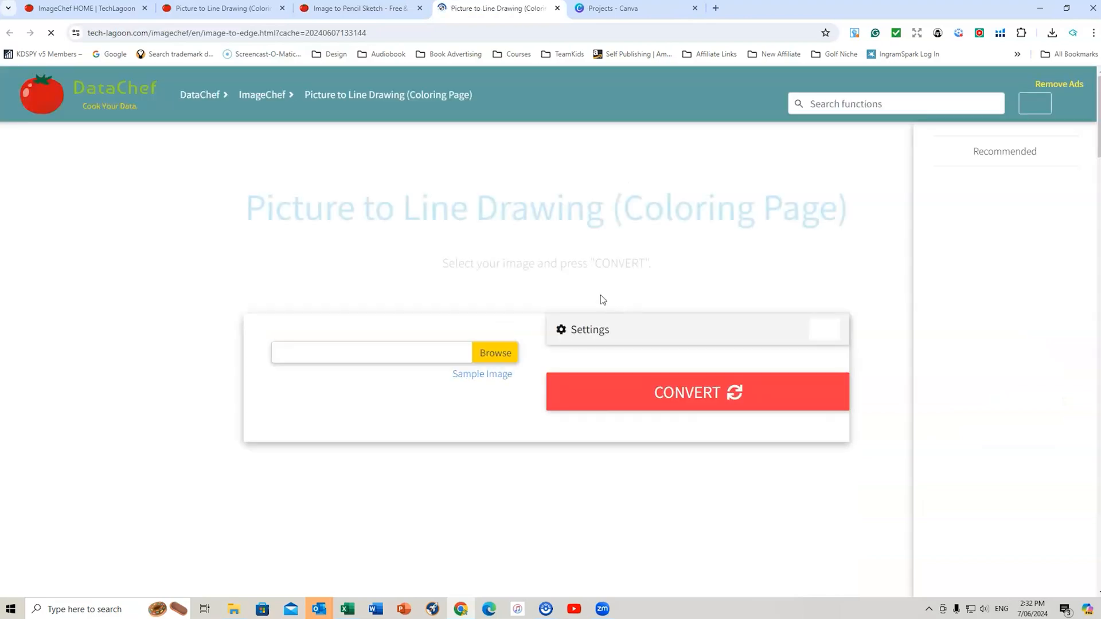
Convert Illustration 1.jpg, the boy washing hands, into a Fine Pen line drawing
left_click(495, 353)
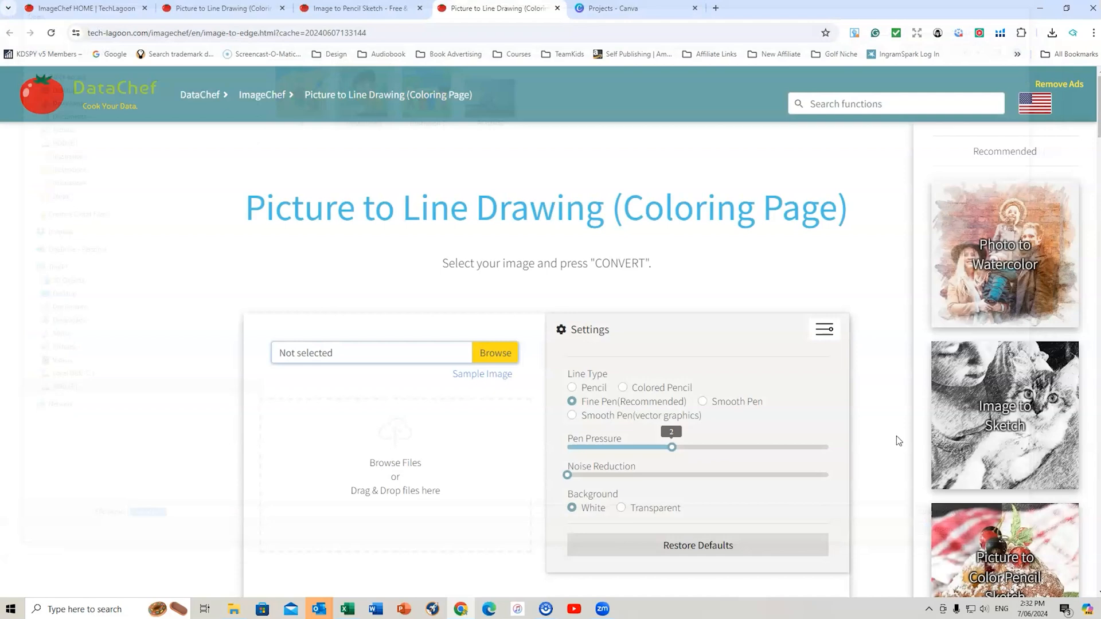
left_click(697, 415)
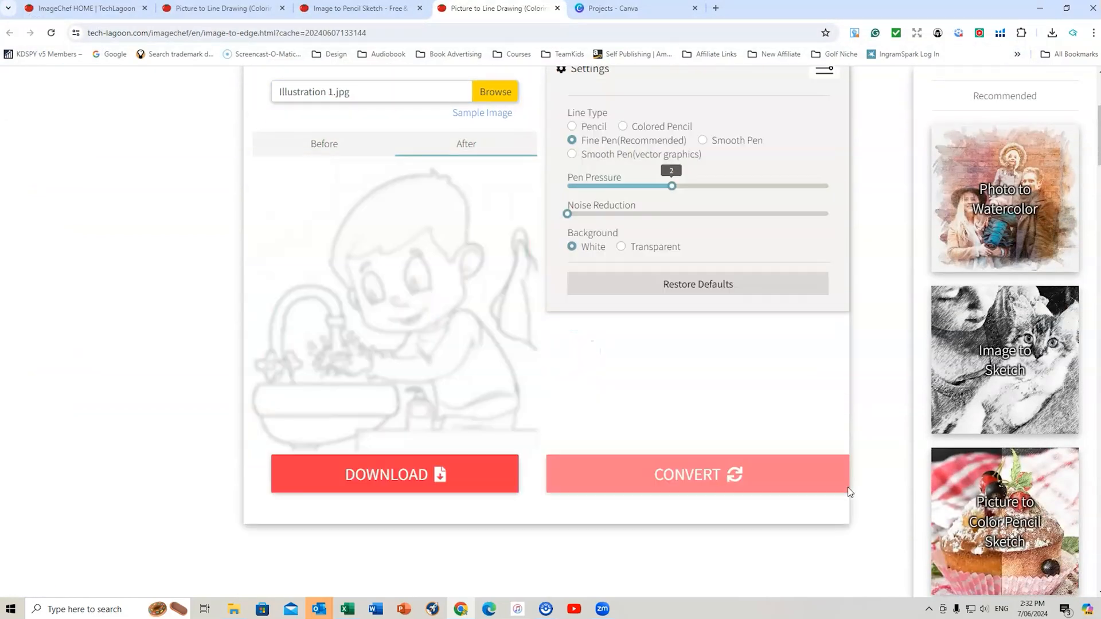
left_click(696, 475)
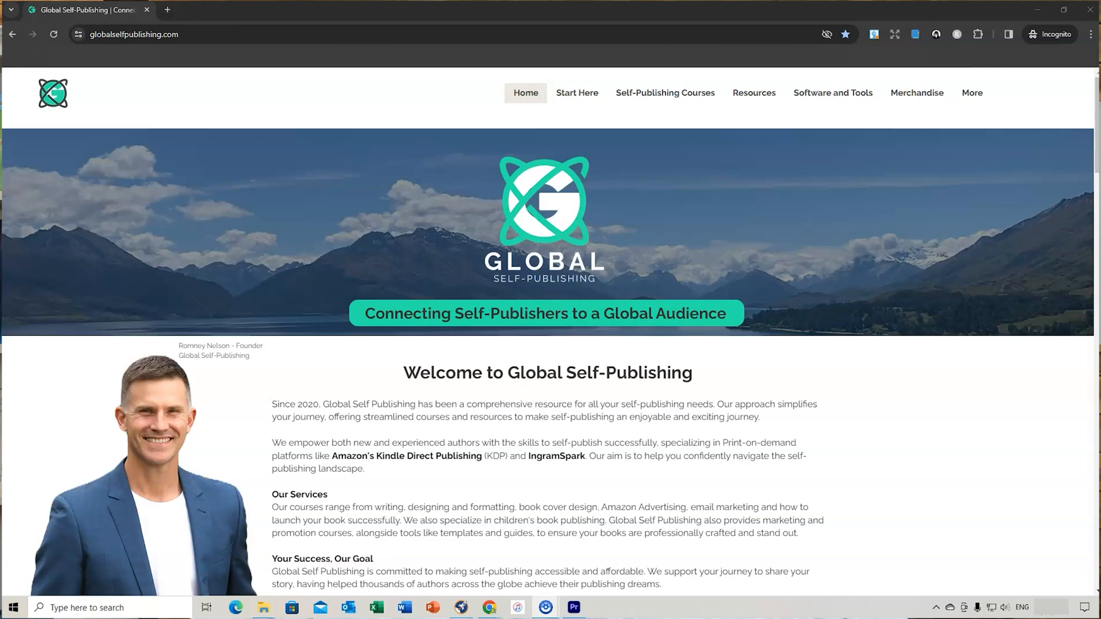
Scroll the Global Self-Publishing site down to the Amazon KDP Fast Track joining steps
scroll("down", 3)
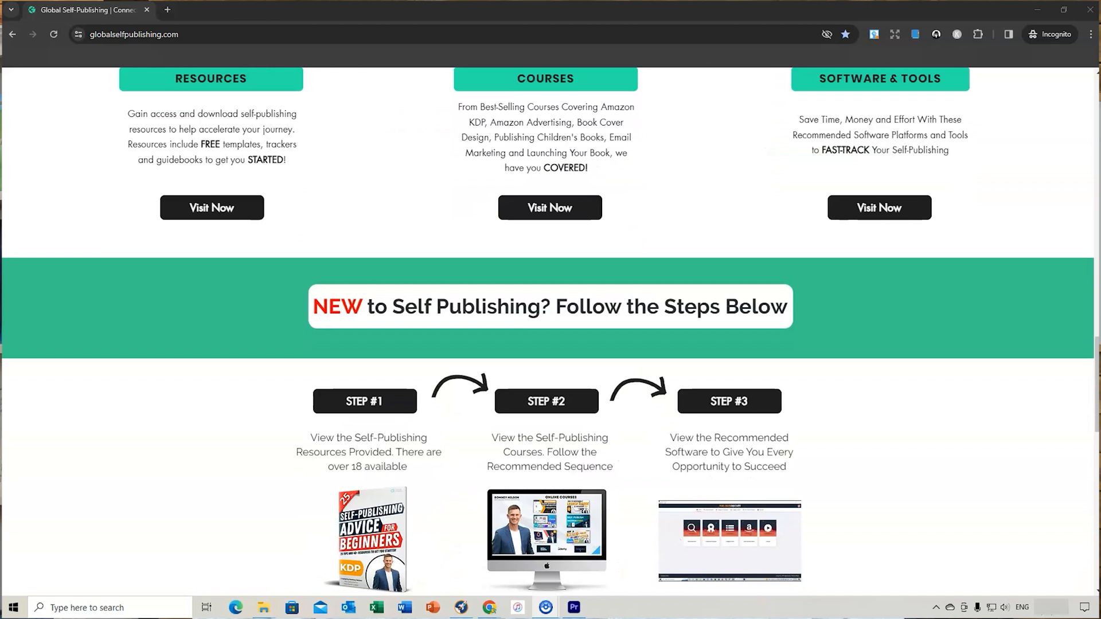
scroll("down", 3)
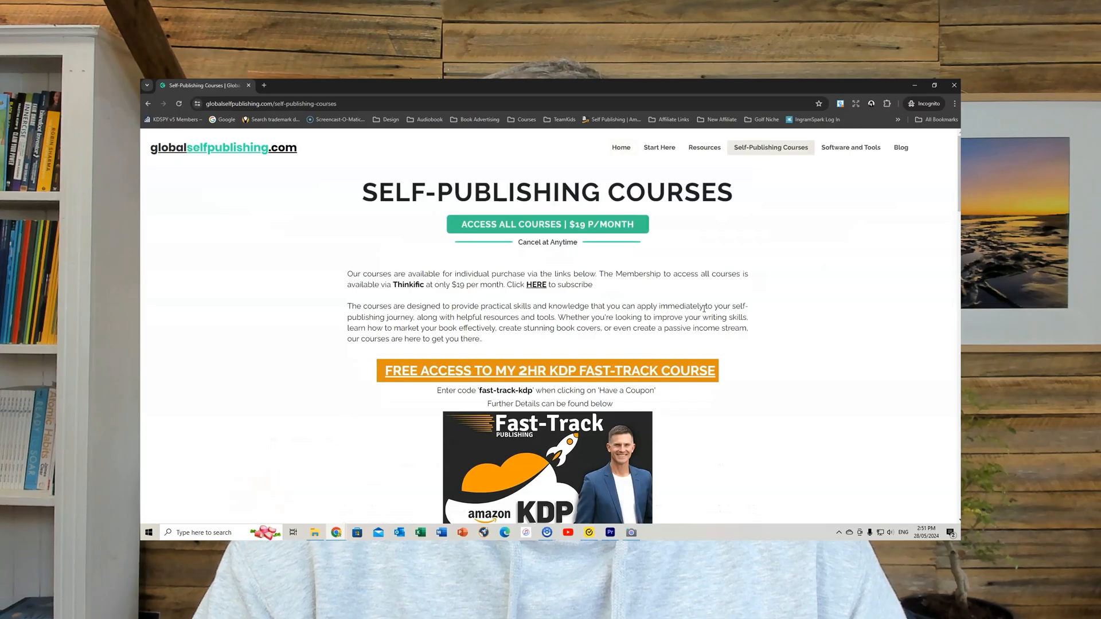
scroll("down", 3)
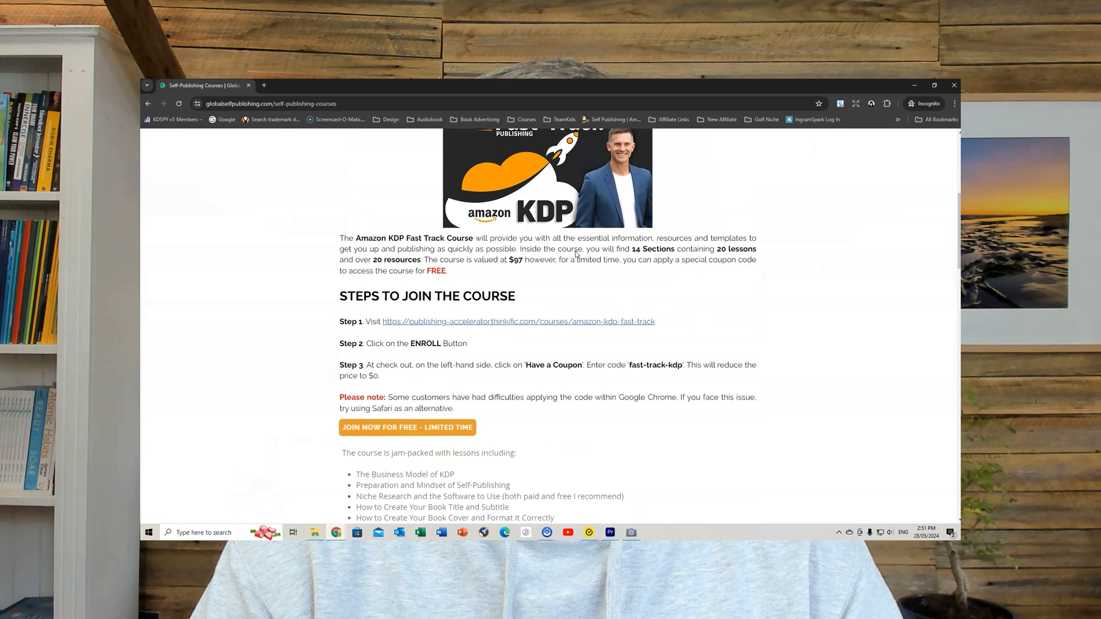
scroll("down", 3)
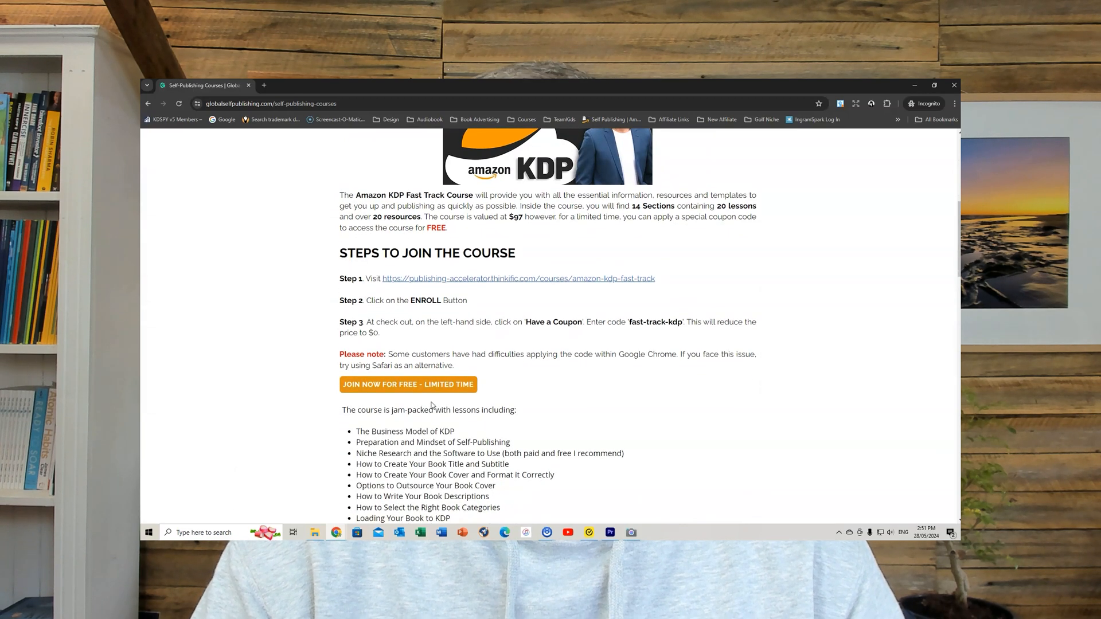